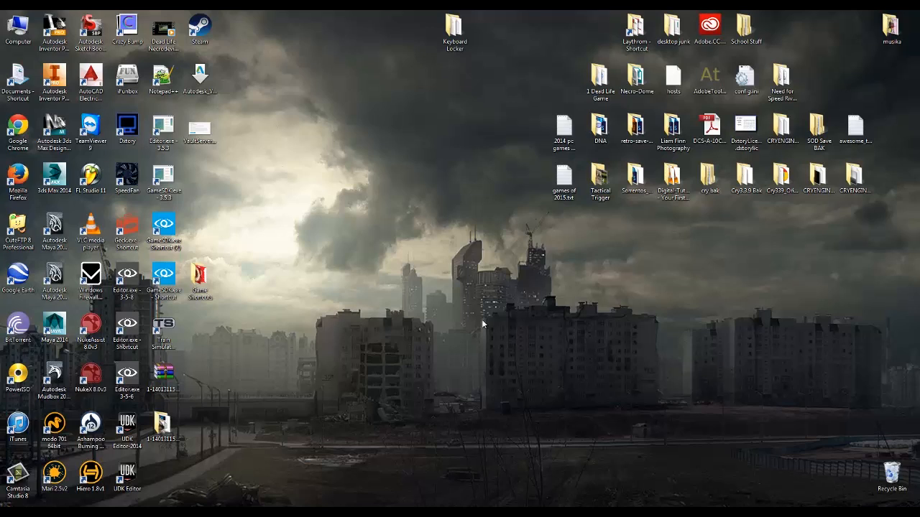
{"action": "mouse_move", "coordinate": [453, 312]}
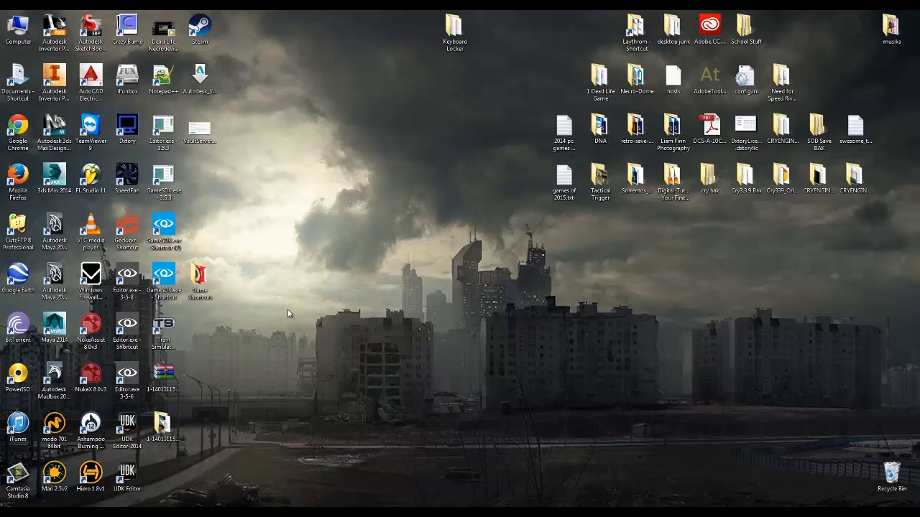
{"action": "mouse_move", "coordinate": [299, 322]}
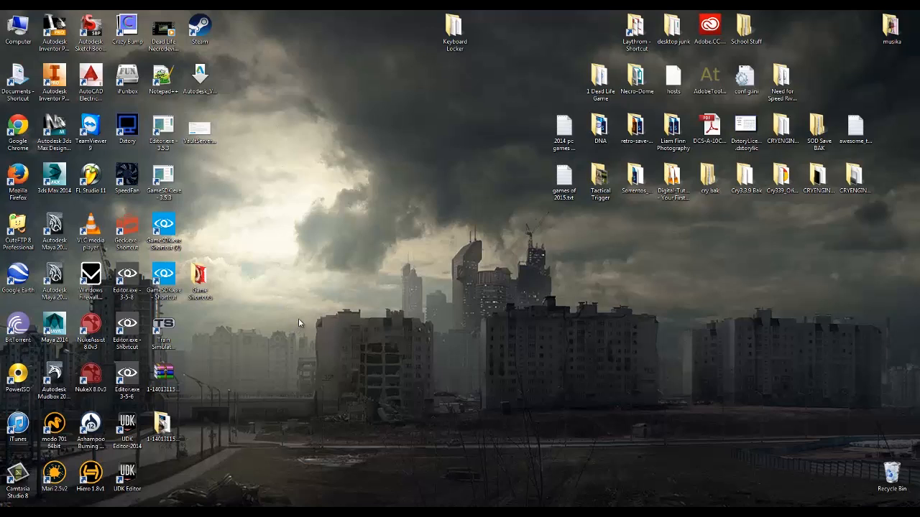
{"action": "mouse_move", "coordinate": [256, 225]}
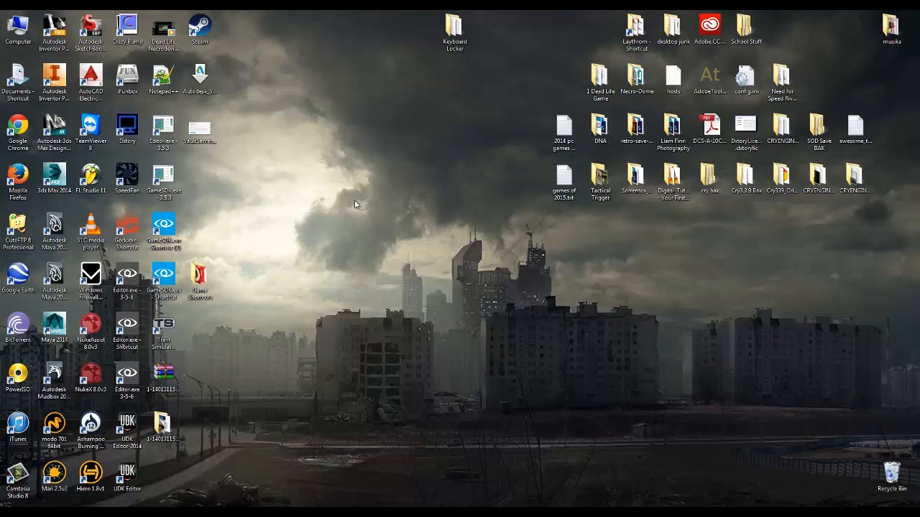
{"action": "mouse_move", "coordinate": [247, 112]}
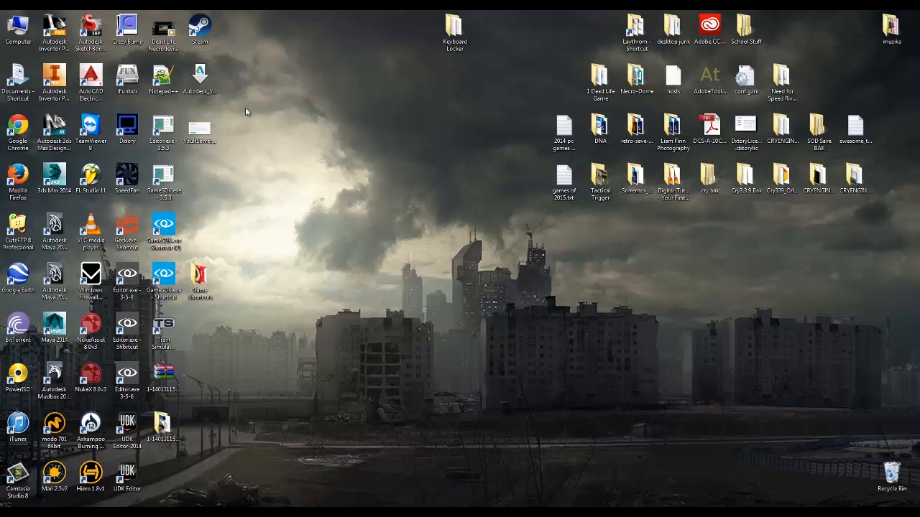
Step: Check this computer's basic system information, then open the Windows features list from Programs and Features
{"action": "right_click", "coordinate": [13, 25]}
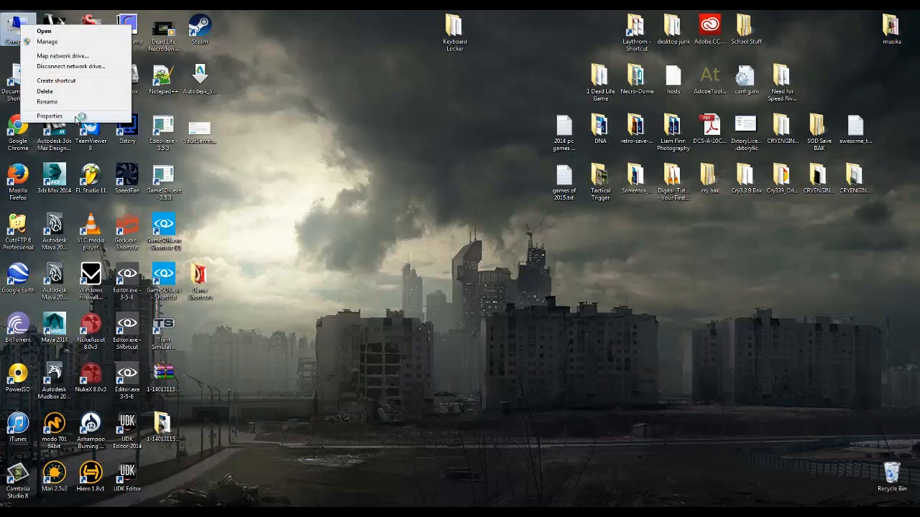
{"action": "left_click", "coordinate": [49, 116]}
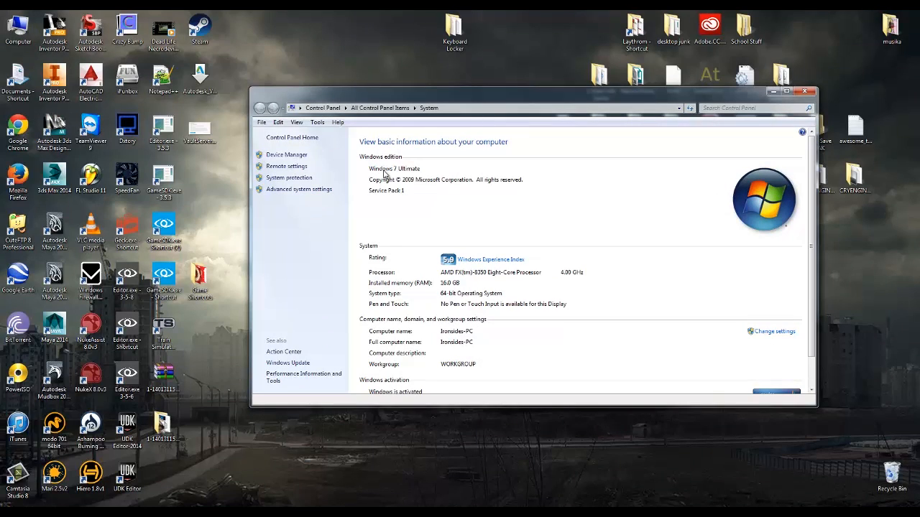
{"action": "mouse_move", "coordinate": [428, 221]}
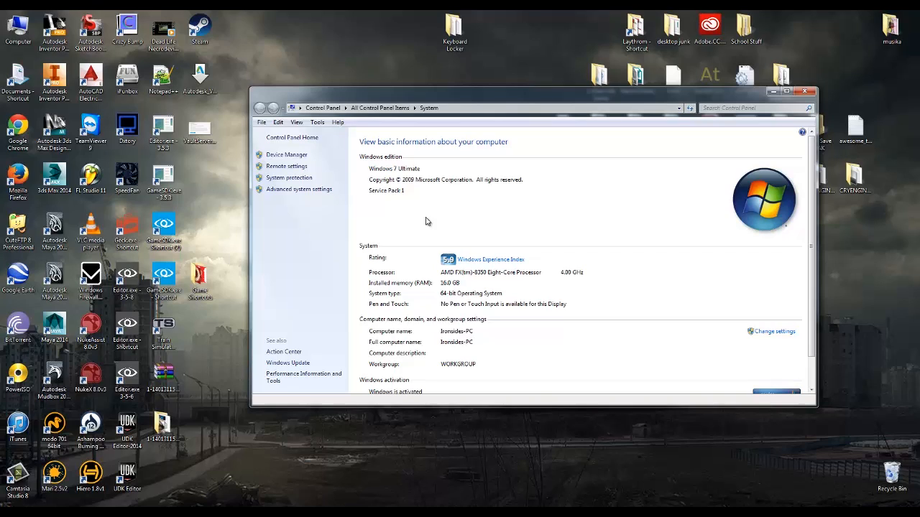
{"action": "mouse_move", "coordinate": [495, 197]}
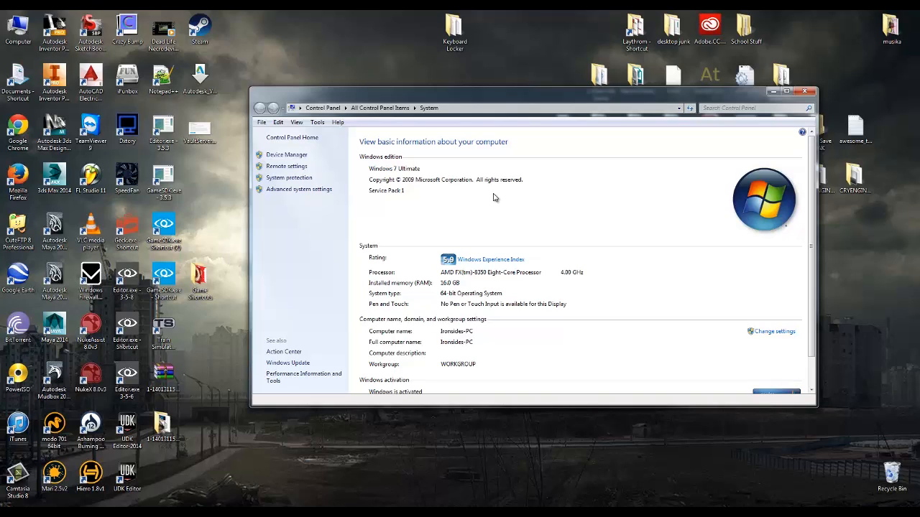
{"action": "mouse_move", "coordinate": [499, 205]}
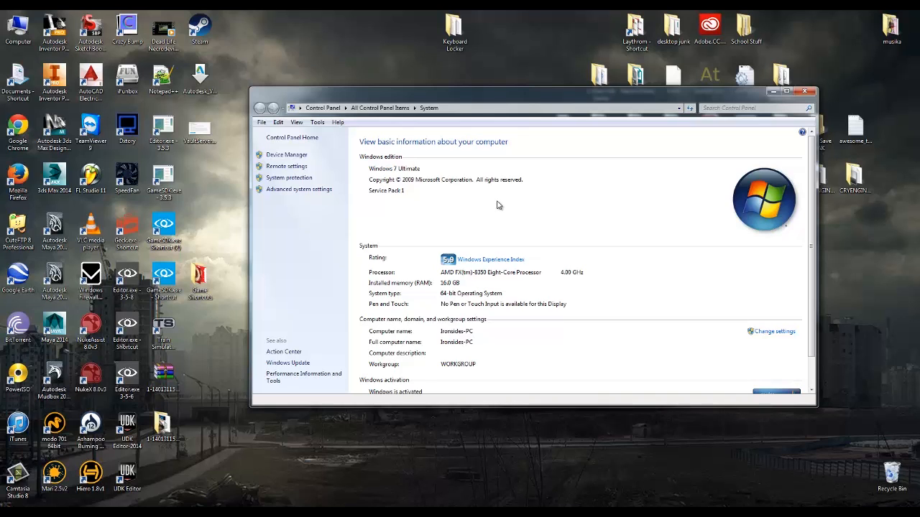
{"action": "mouse_move", "coordinate": [394, 173]}
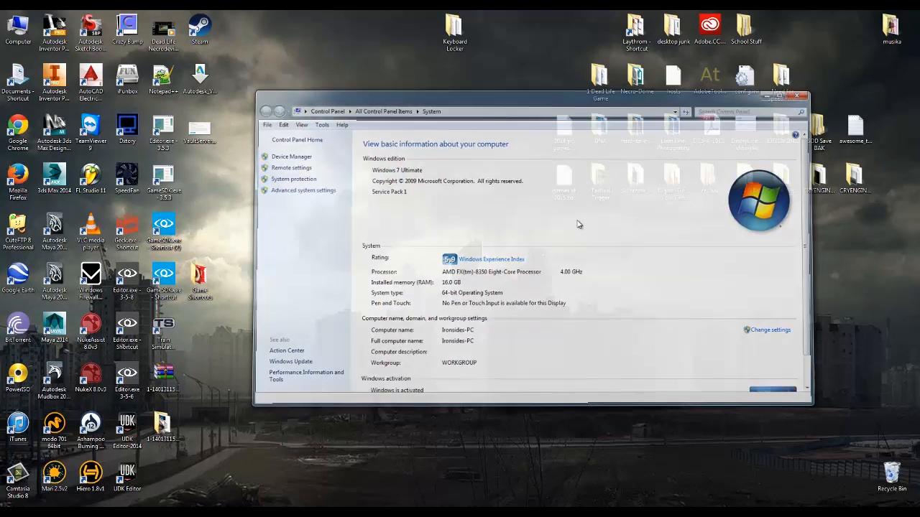
{"action": "left_click", "coordinate": [791, 97]}
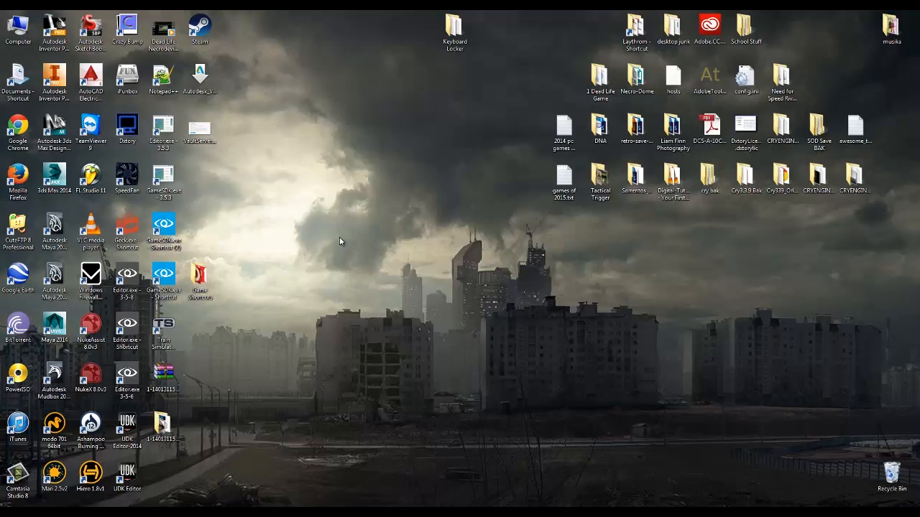
{"action": "mouse_move", "coordinate": [339, 233]}
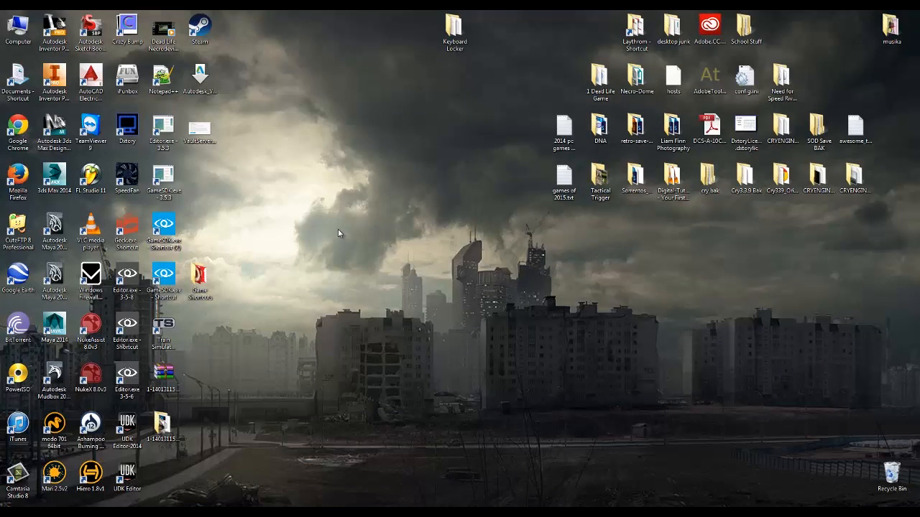
{"action": "mouse_move", "coordinate": [324, 217]}
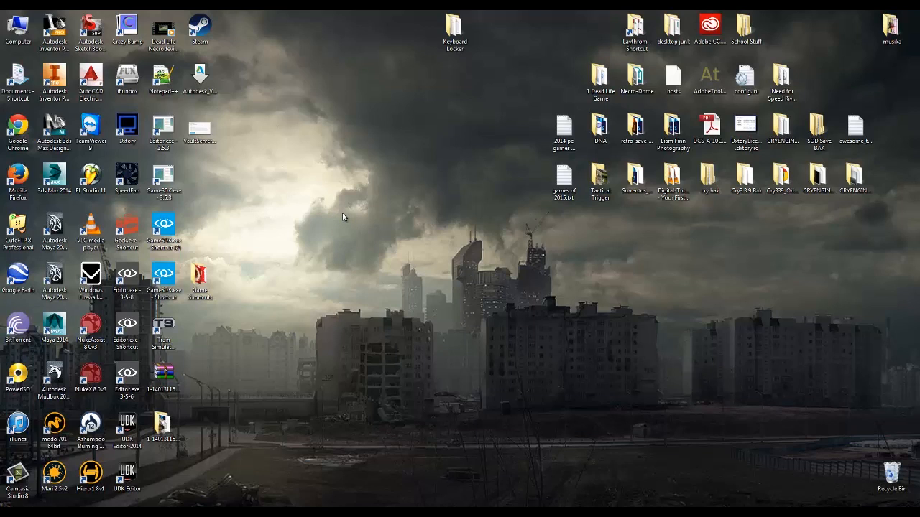
{"action": "mouse_move", "coordinate": [364, 202]}
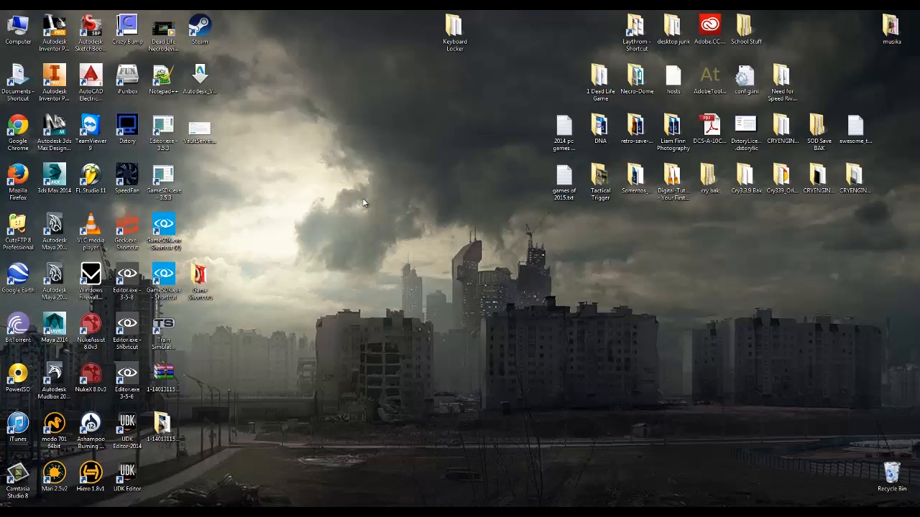
{"action": "mouse_move", "coordinate": [356, 166]}
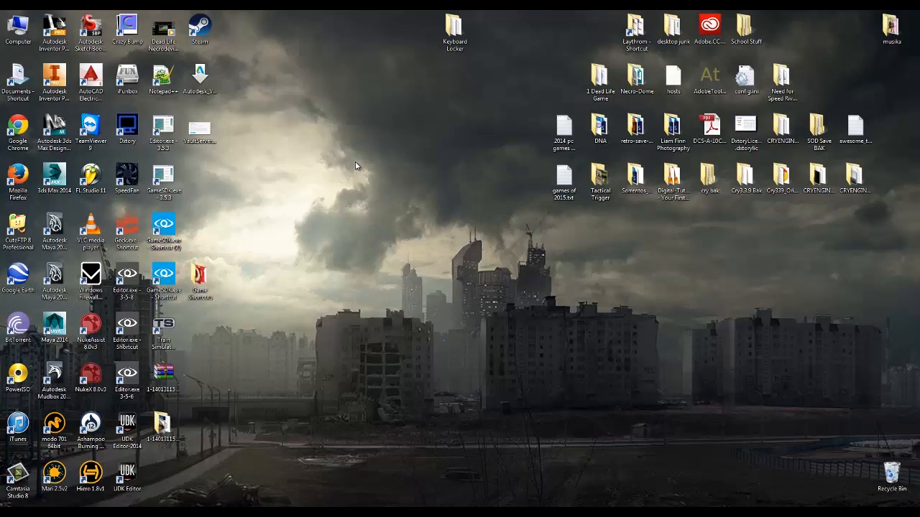
{"action": "mouse_move", "coordinate": [348, 214]}
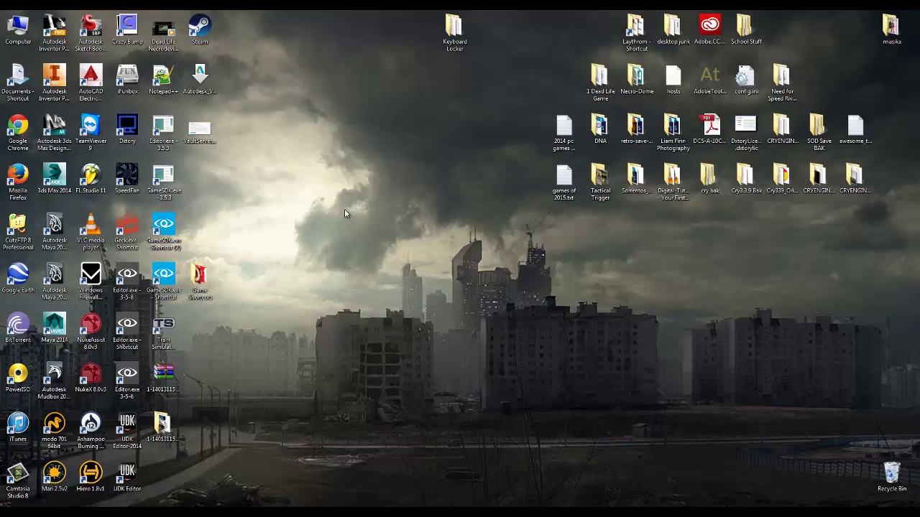
{"action": "mouse_move", "coordinate": [365, 213]}
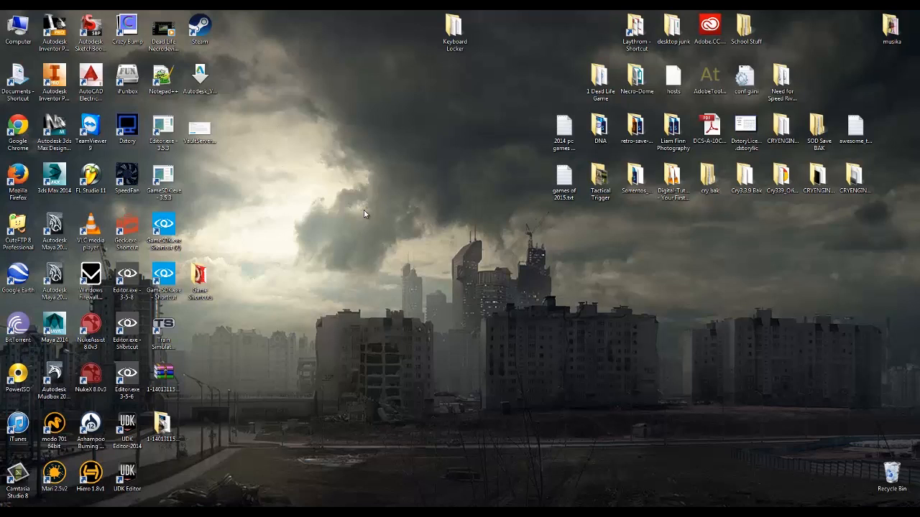
{"action": "mouse_move", "coordinate": [365, 207]}
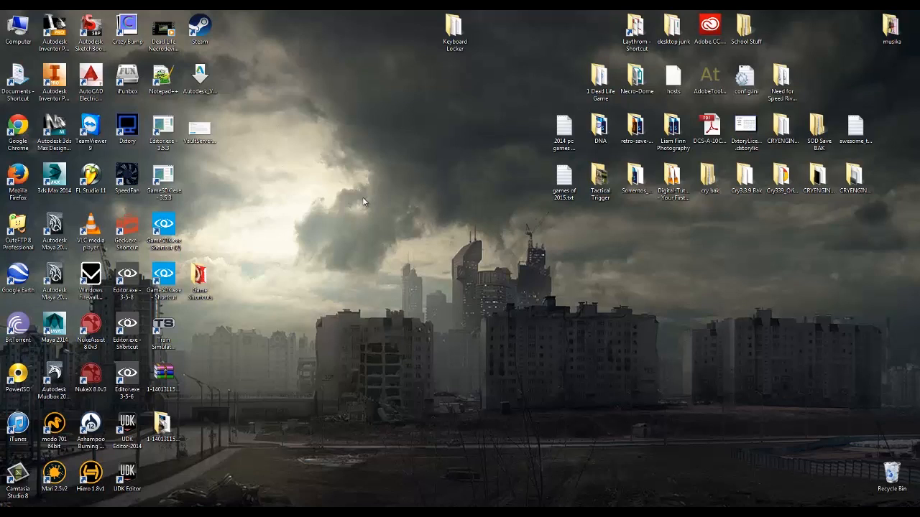
{"action": "mouse_move", "coordinate": [342, 198]}
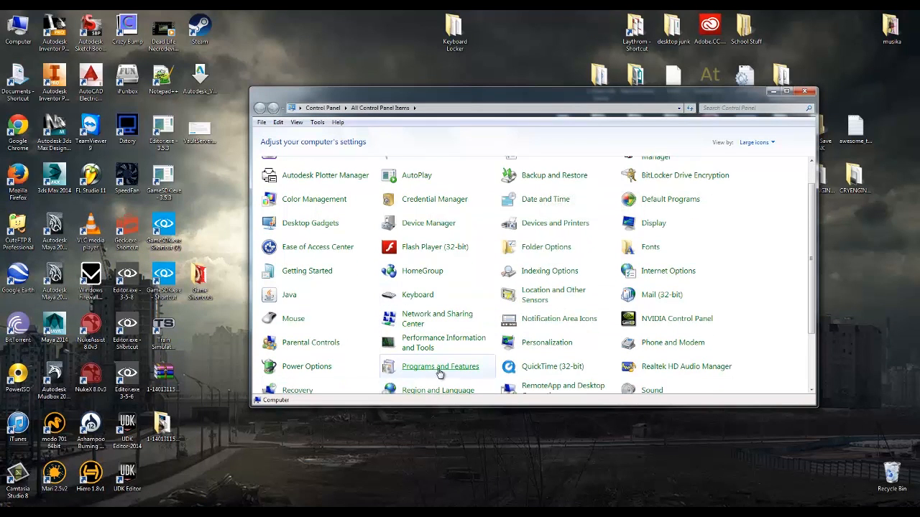
{"action": "left_click", "coordinate": [440, 367]}
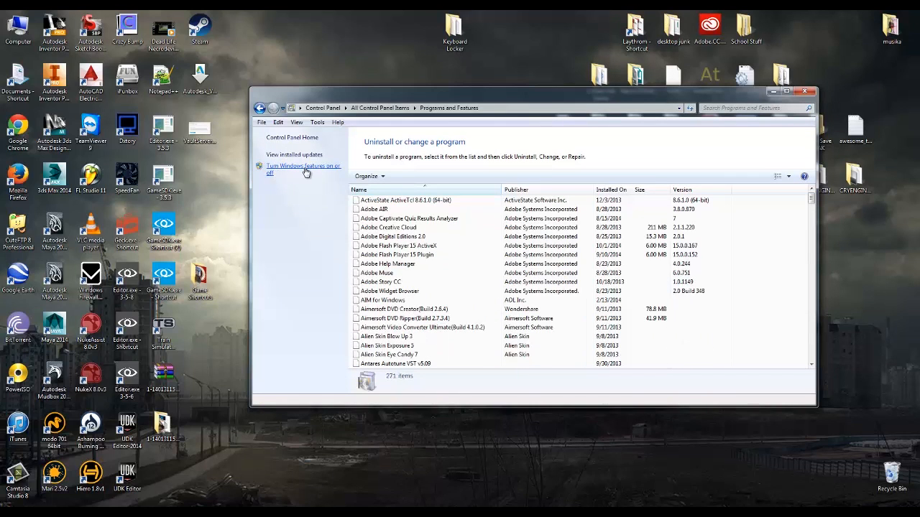
{"action": "left_click", "coordinate": [302, 165]}
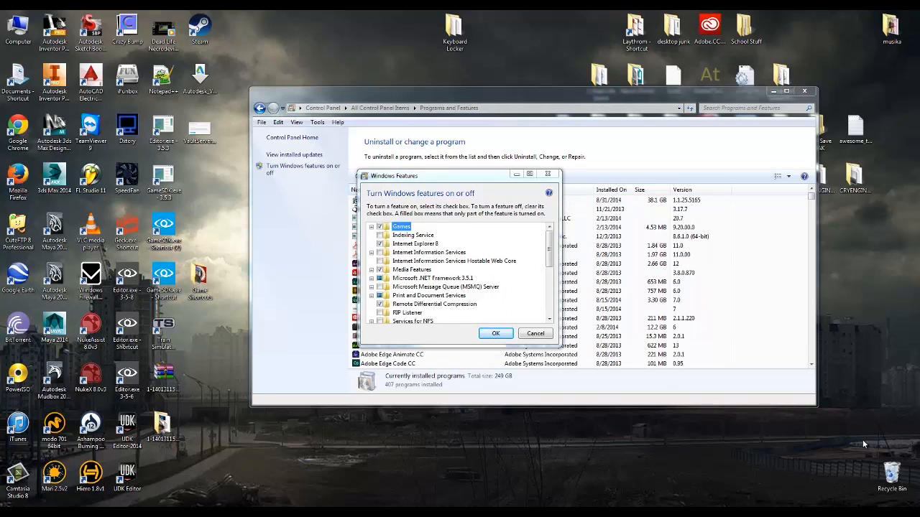
{"action": "mouse_move", "coordinate": [375, 310]}
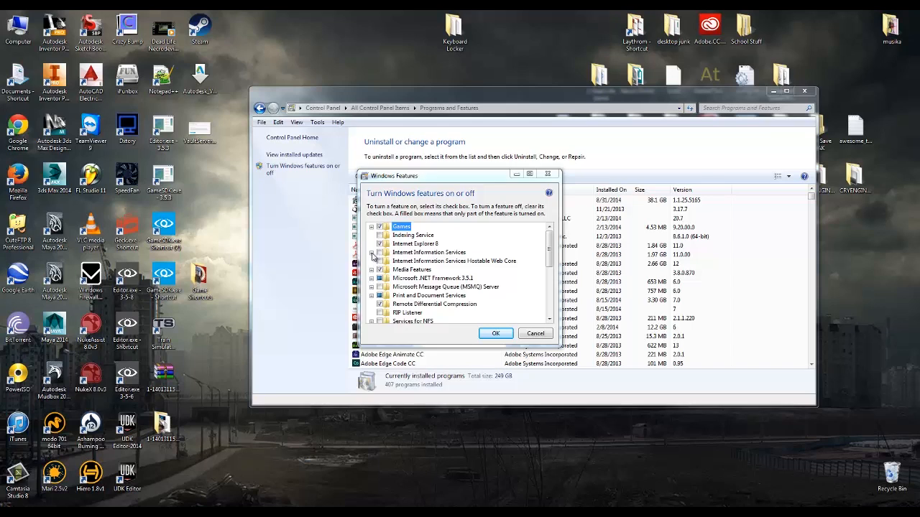
Step: Expand Internet Information Services and browse down through its Web Management Tools sub-features
{"action": "left_click", "coordinate": [372, 252]}
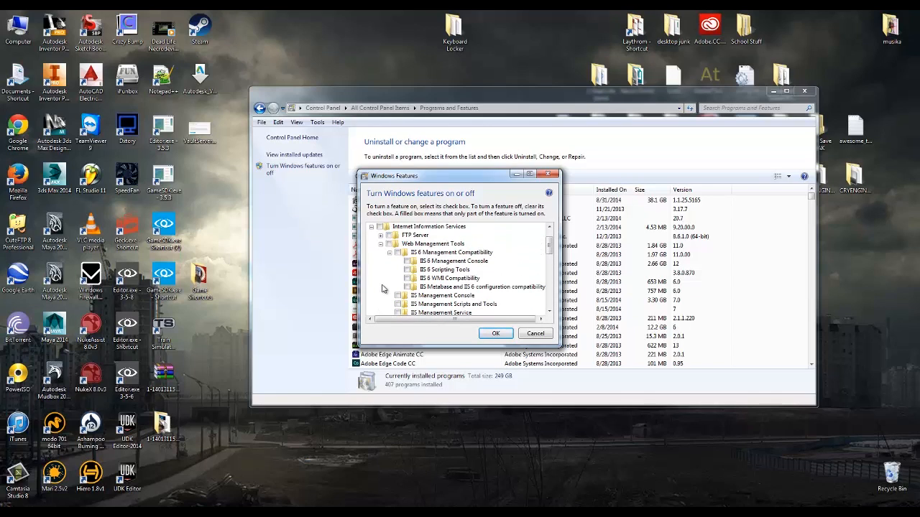
{"action": "mouse_move", "coordinate": [453, 252]}
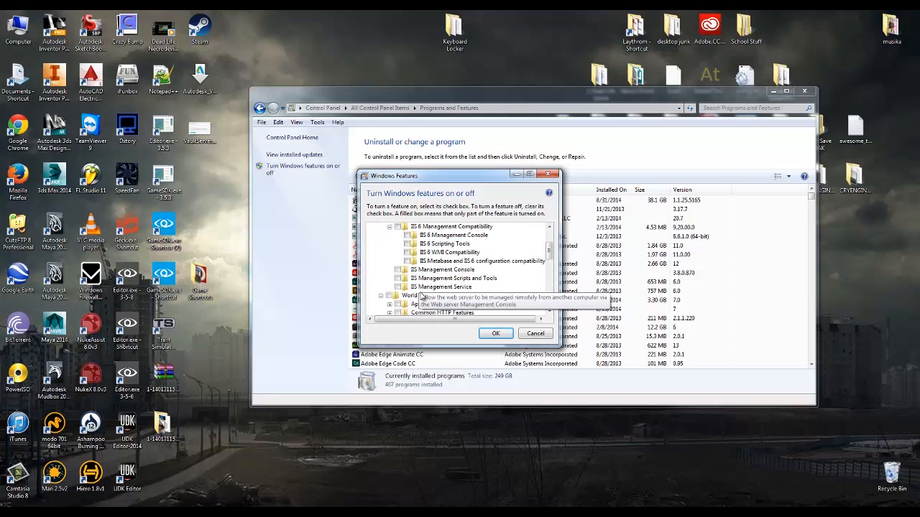
{"action": "scroll", "scroll_direction": "down", "scroll_amount": 3}
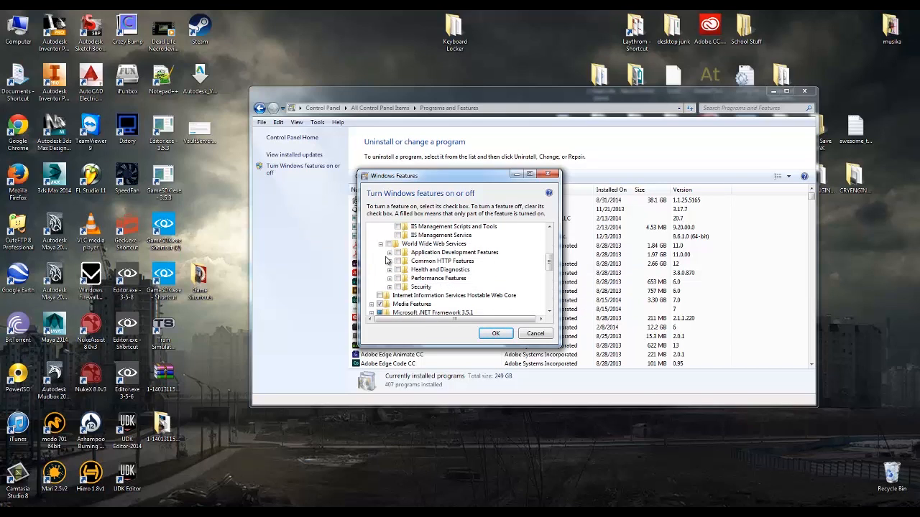
{"action": "mouse_move", "coordinate": [452, 287]}
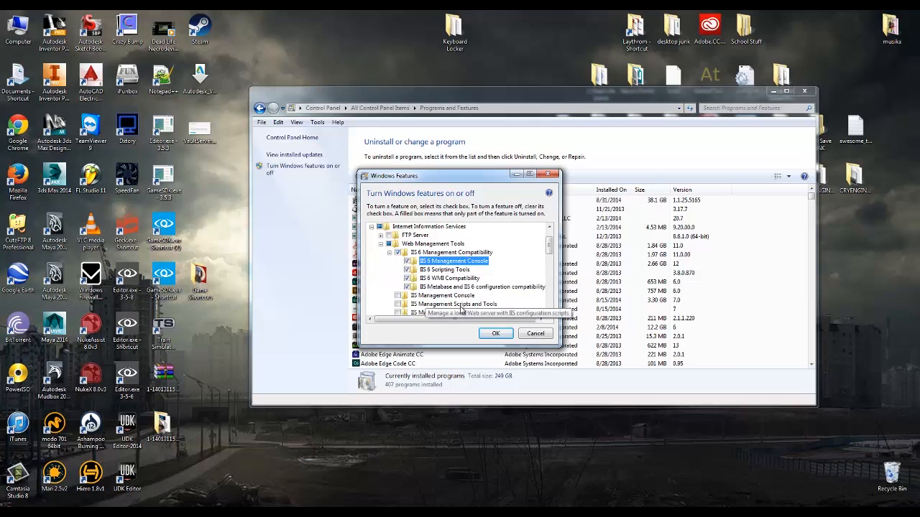
{"action": "mouse_move", "coordinate": [462, 310]}
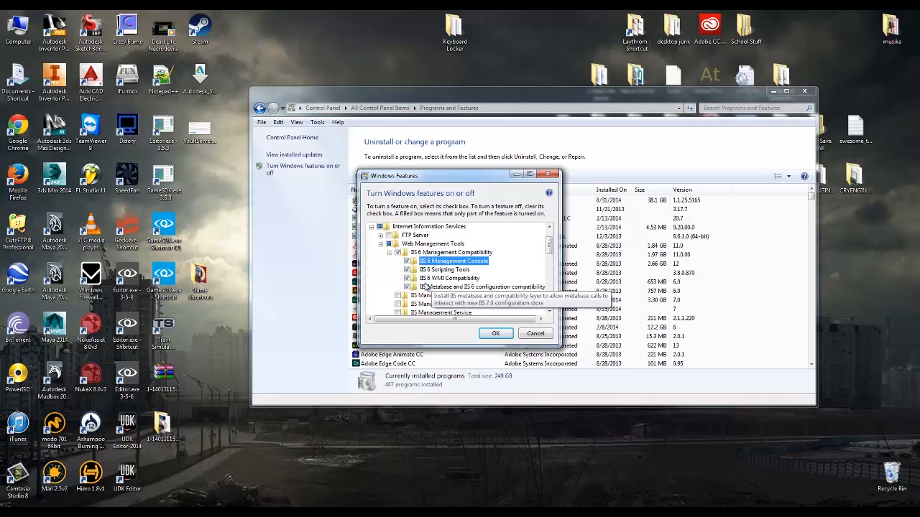
{"action": "scroll", "scroll_direction": "down", "scroll_amount": 3}
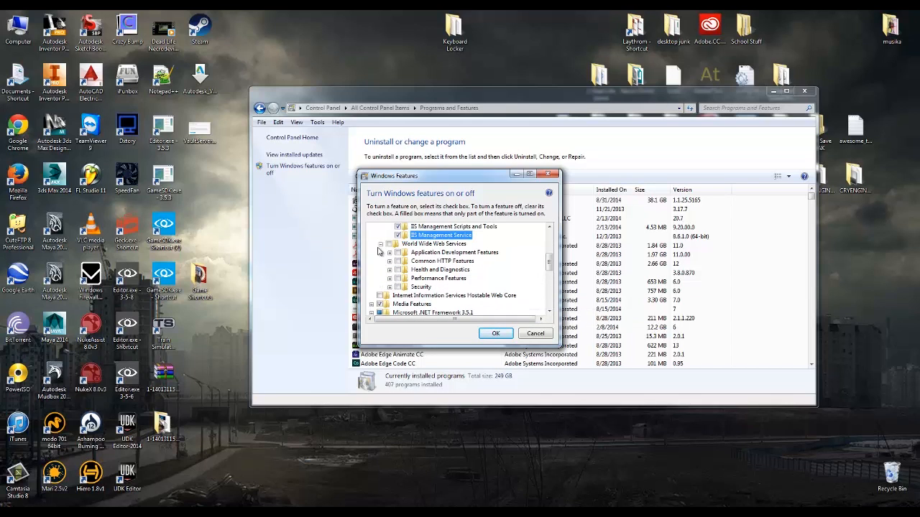
Step: Expand World Wide Web Services and Common HTTP Features, tick all Security sub-features, and accept the dependency prompt
{"action": "left_click", "coordinate": [434, 244]}
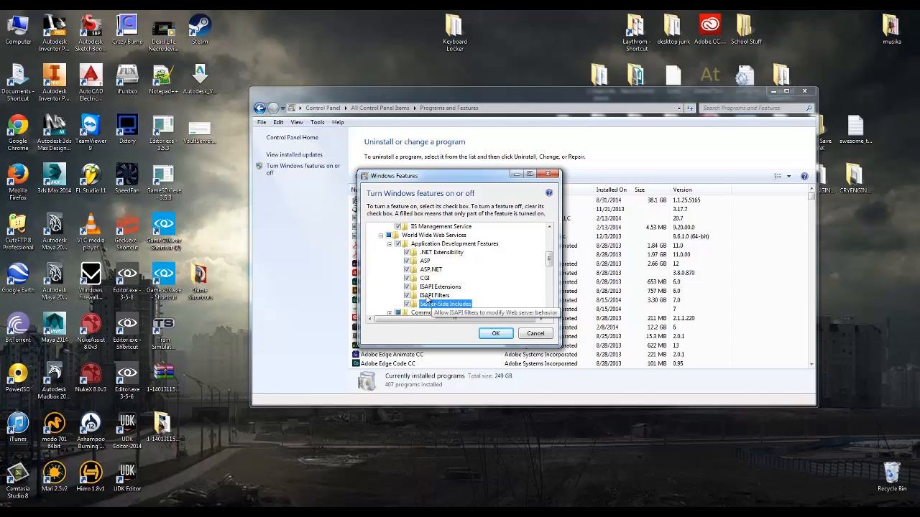
{"action": "scroll", "scroll_direction": "down", "scroll_amount": 3}
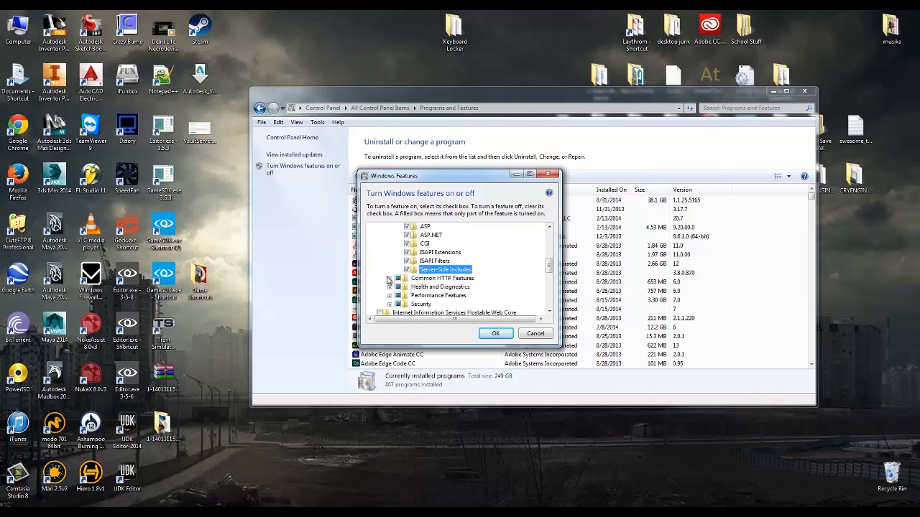
{"action": "left_click", "coordinate": [389, 278]}
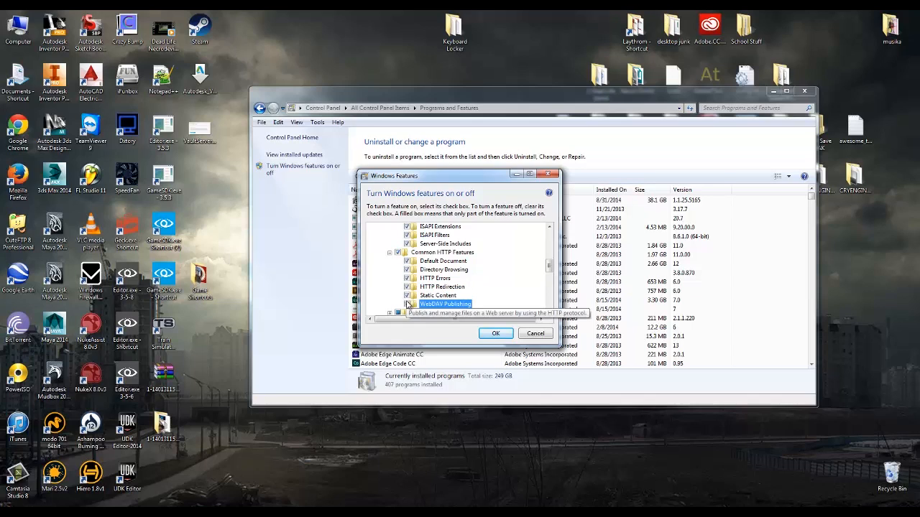
{"action": "scroll", "scroll_direction": "down", "scroll_amount": 3}
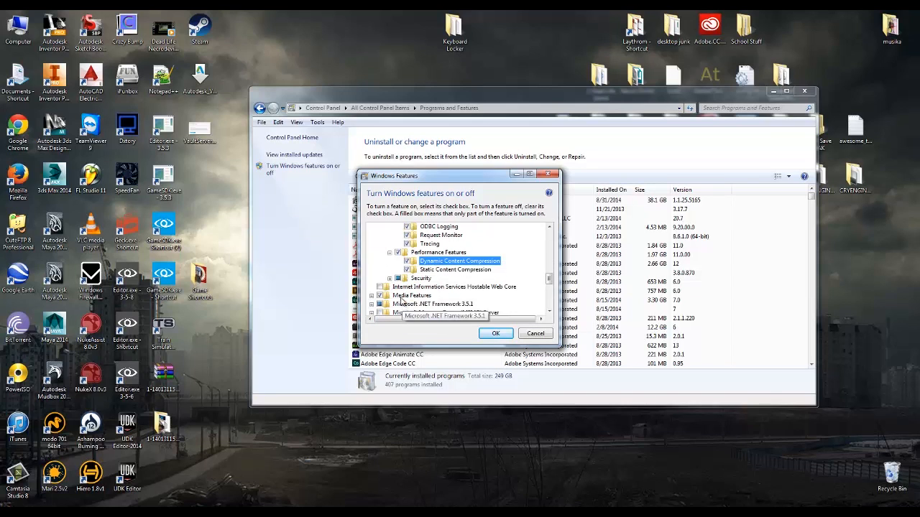
{"action": "scroll", "scroll_direction": "down", "scroll_amount": 3}
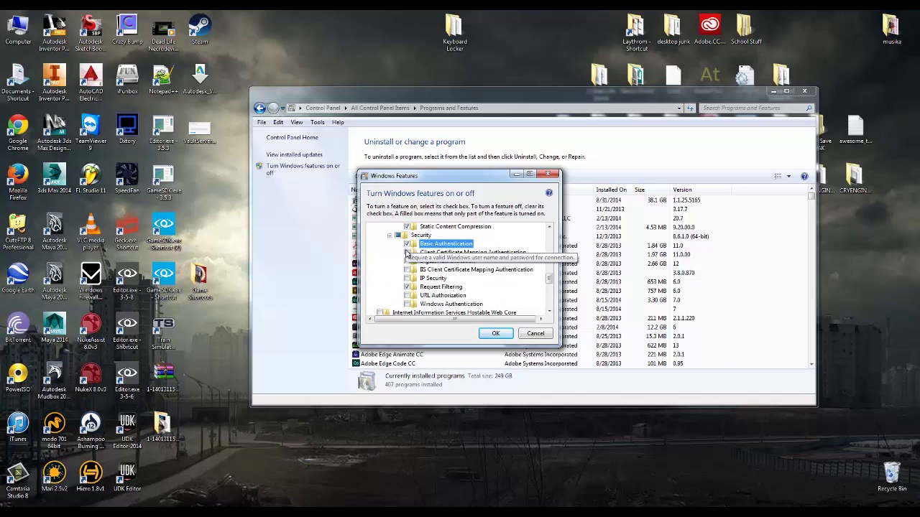
{"action": "left_click", "coordinate": [409, 287]}
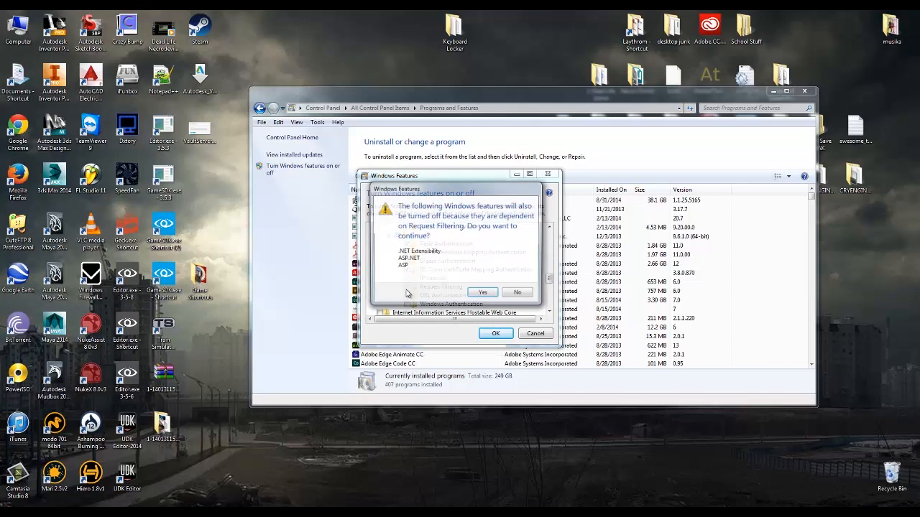
{"action": "left_click", "coordinate": [482, 291]}
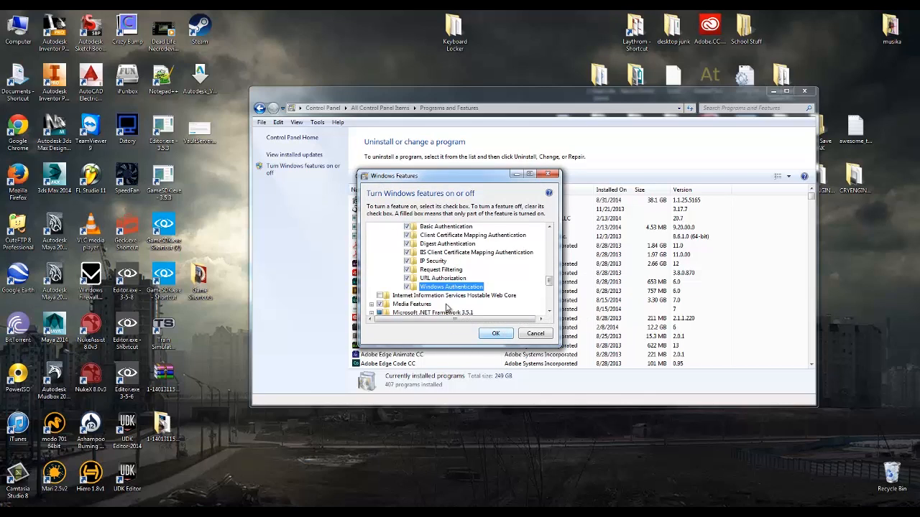
{"action": "scroll", "scroll_direction": "down", "scroll_amount": 3}
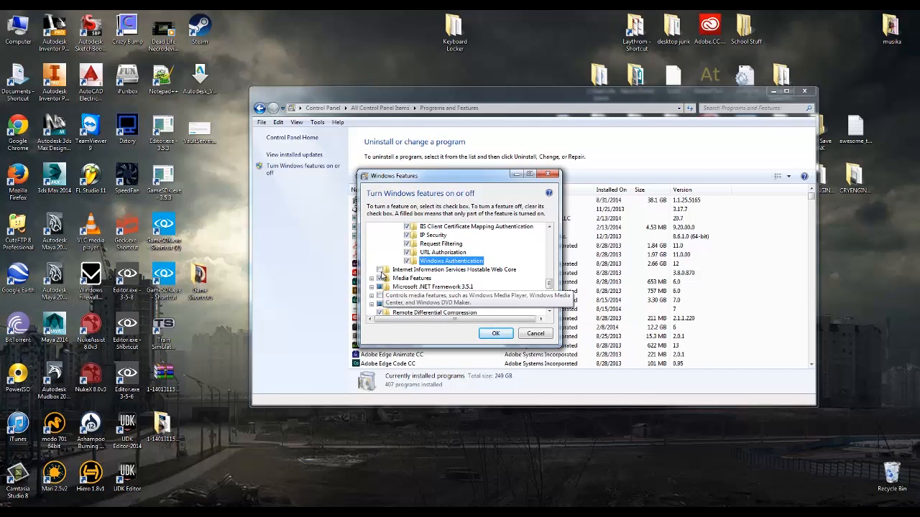
Step: Select IIS Hostable Web Core and scroll down to the .NET Framework 3.5.1 sub-features
{"action": "left_click", "coordinate": [454, 269]}
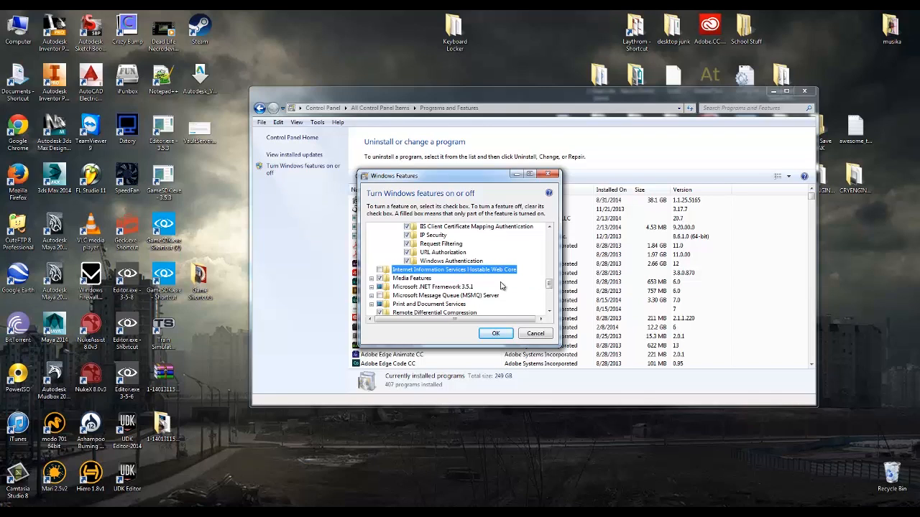
{"action": "scroll", "scroll_direction": "down", "scroll_amount": 3}
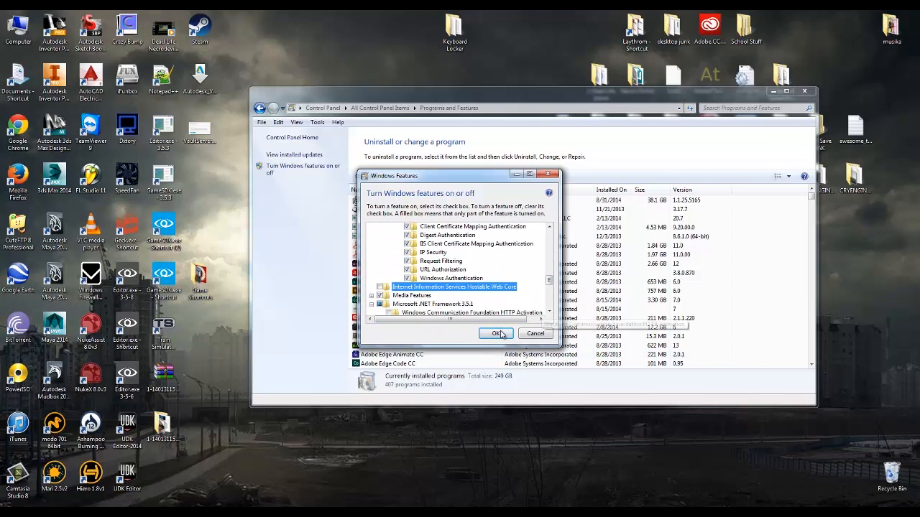
Step: Confirm the Windows feature changes, then bring up the browser showing the IIS7 welcome page
{"action": "left_click", "coordinate": [496, 334]}
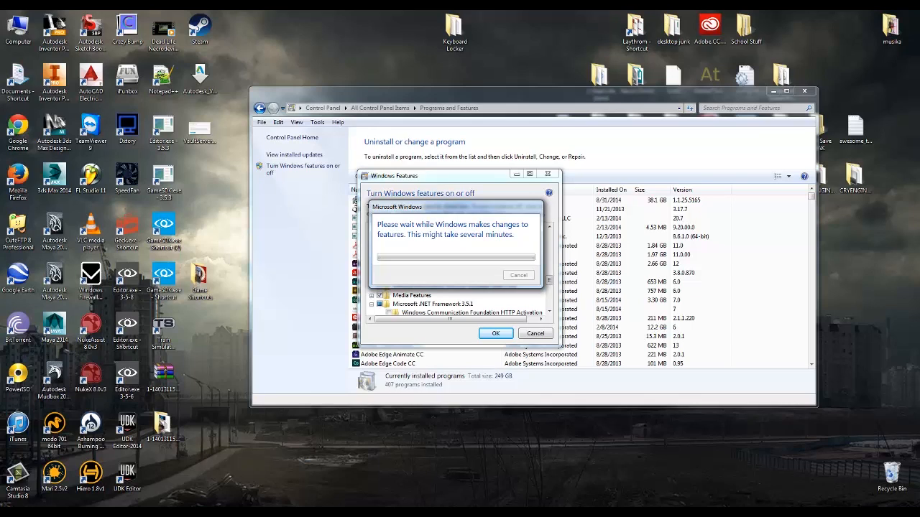
{"action": "left_click", "coordinate": [496, 332]}
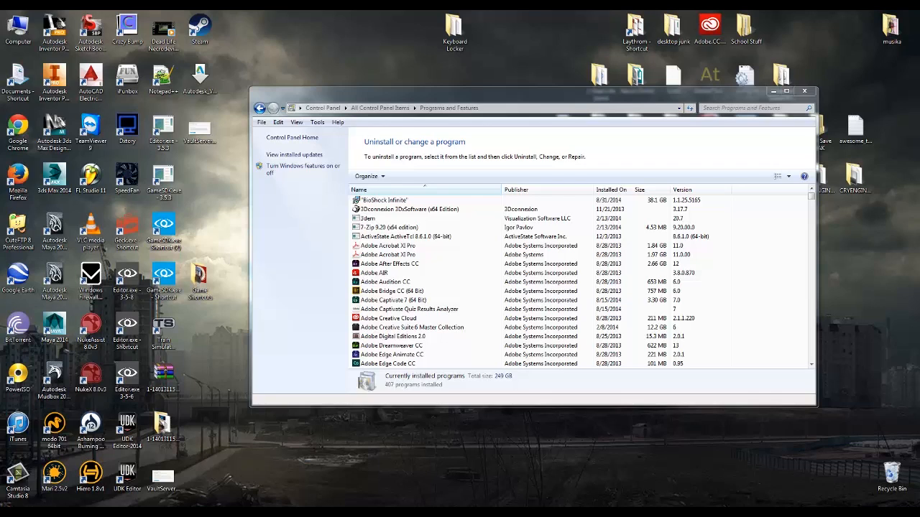
{"action": "mouse_move", "coordinate": [853, 359]}
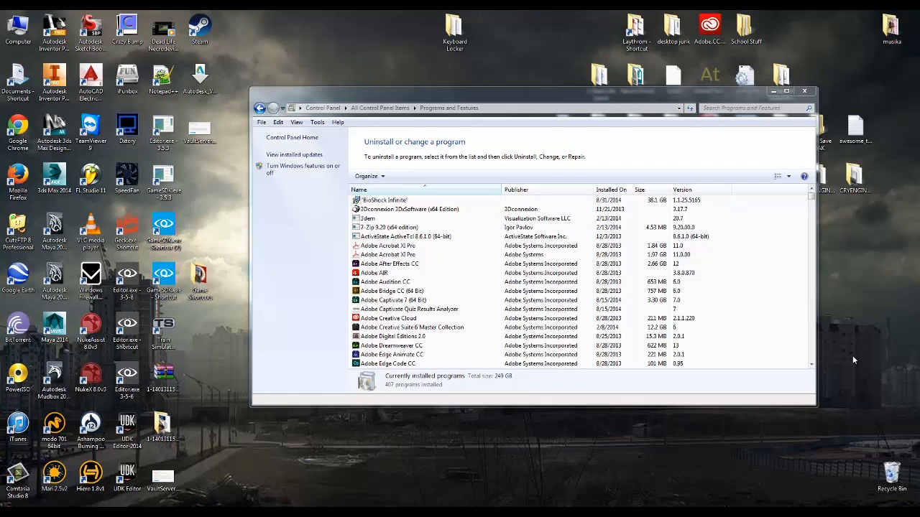
{"action": "mouse_move", "coordinate": [868, 374]}
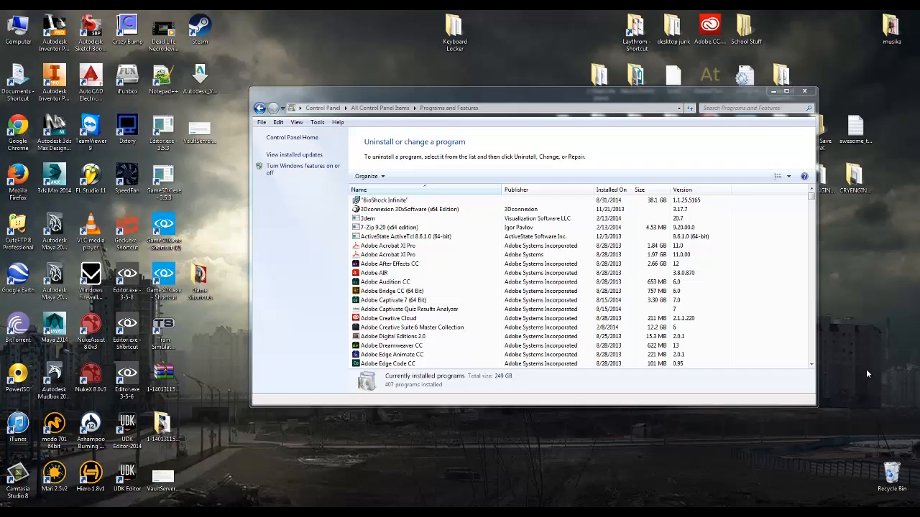
{"action": "mouse_move", "coordinate": [866, 370]}
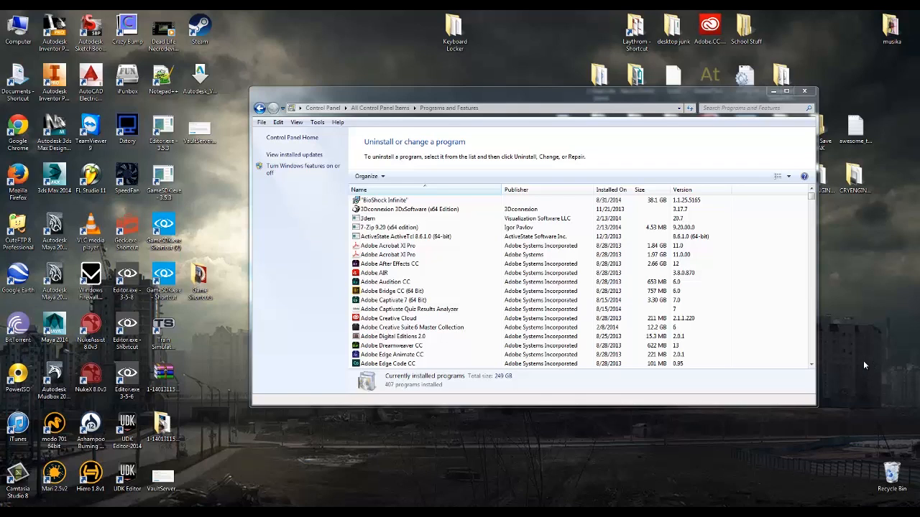
{"action": "mouse_move", "coordinate": [857, 365]}
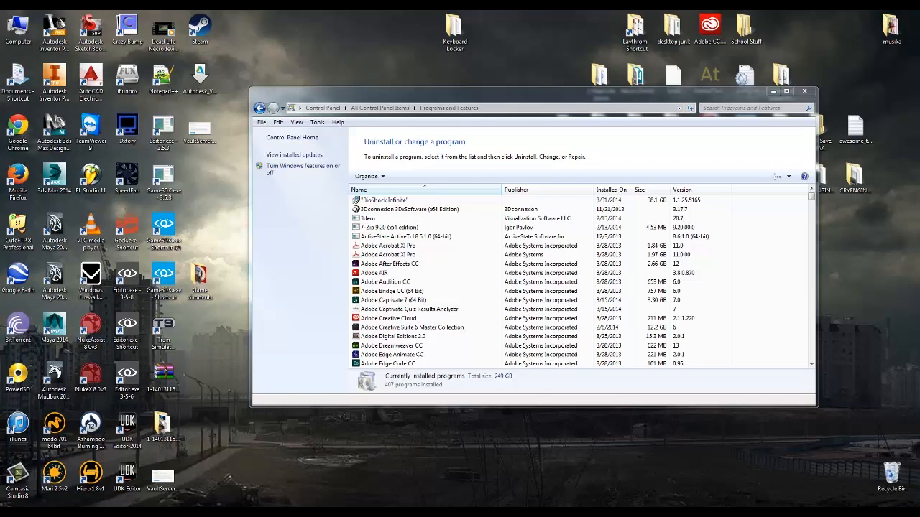
{"action": "left_click", "coordinate": [804, 90]}
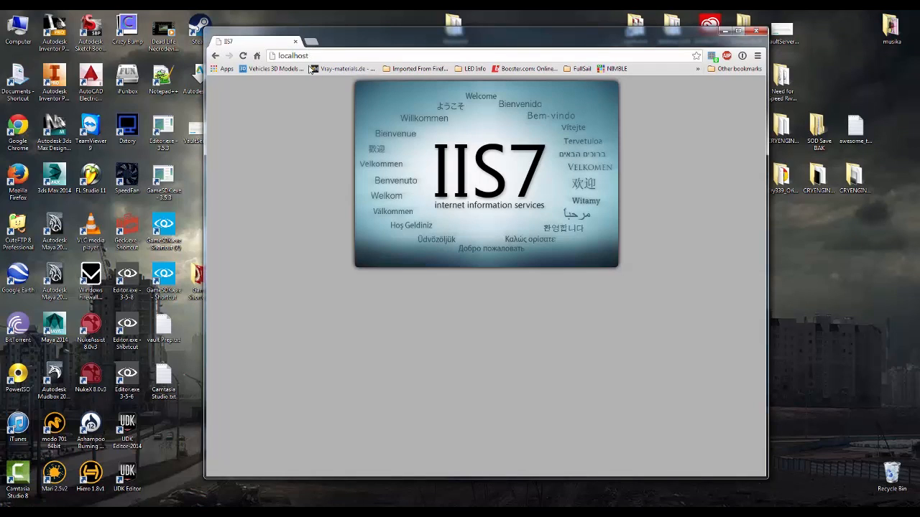
{"action": "mouse_move", "coordinate": [357, 219]}
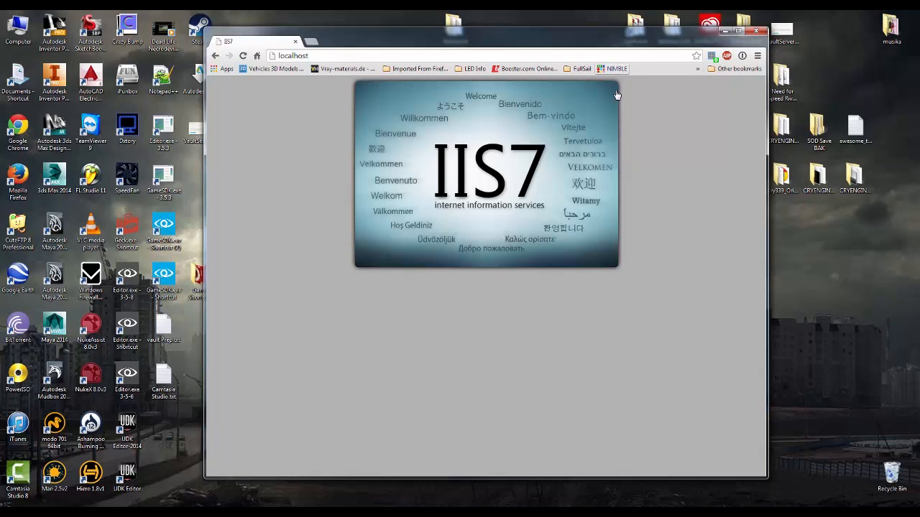
{"action": "mouse_move", "coordinate": [554, 216]}
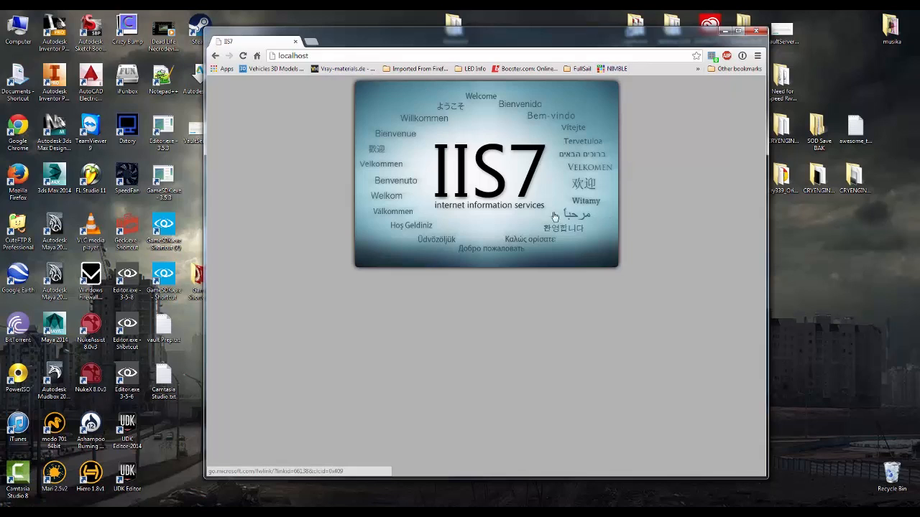
{"action": "mouse_move", "coordinate": [370, 124]}
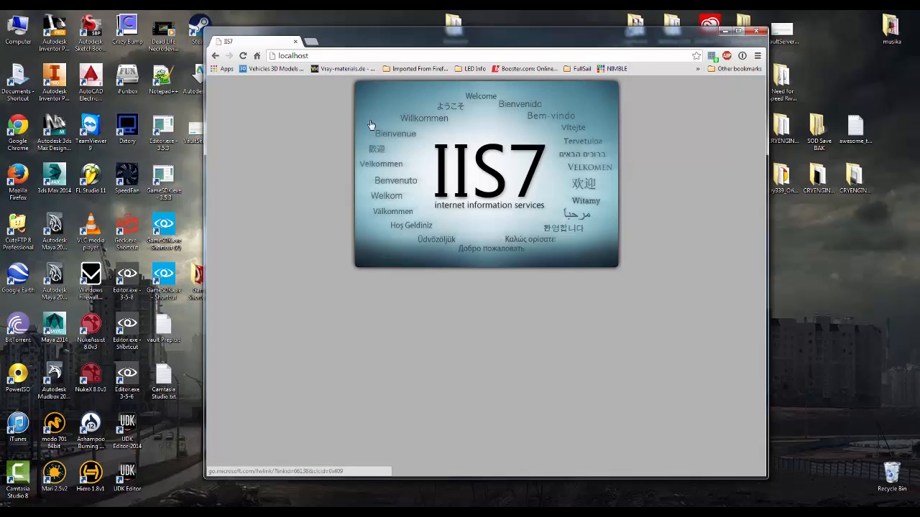
{"action": "mouse_move", "coordinate": [712, 169]}
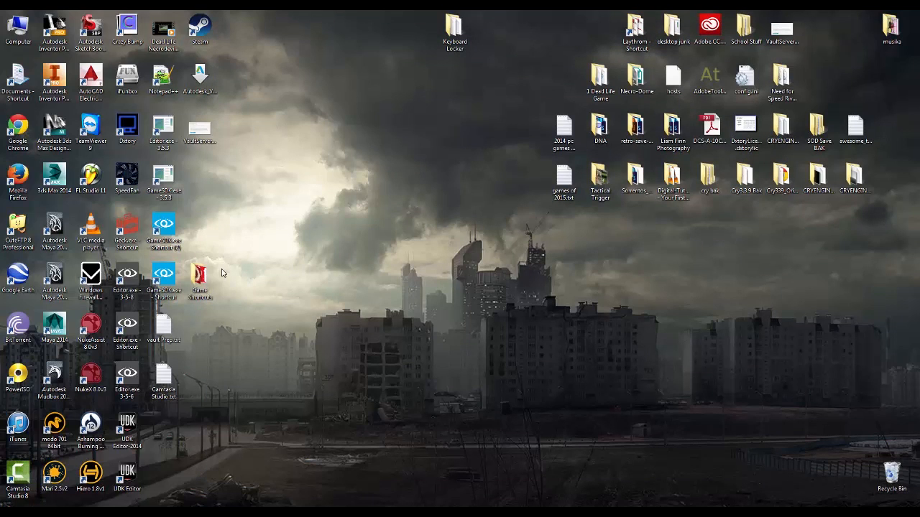
{"action": "mouse_move", "coordinate": [686, 388]}
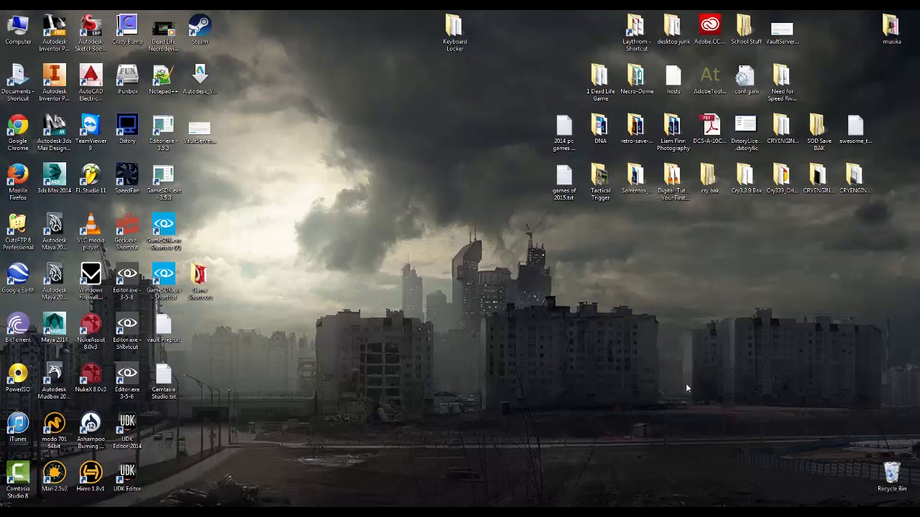
Step: Launch the VaultServer installer from the desktop
{"action": "left_click", "coordinate": [14, 26]}
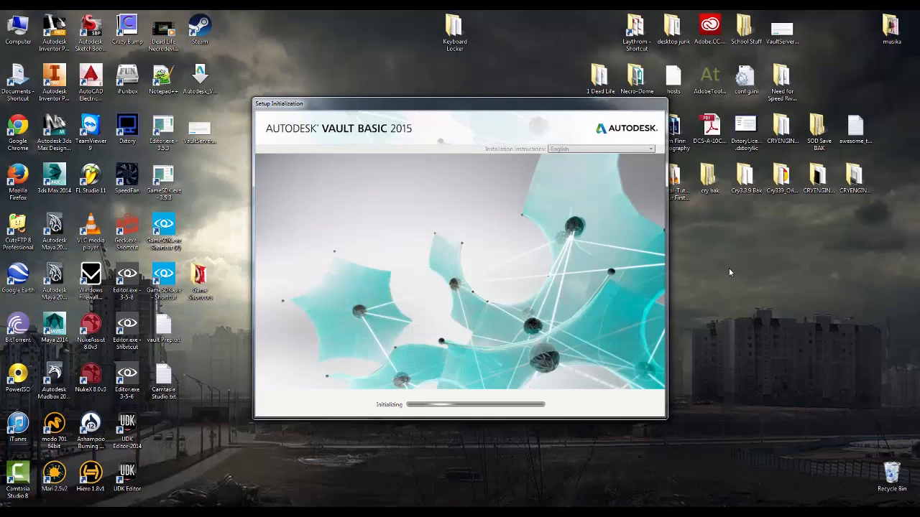
{"action": "mouse_move", "coordinate": [721, 271]}
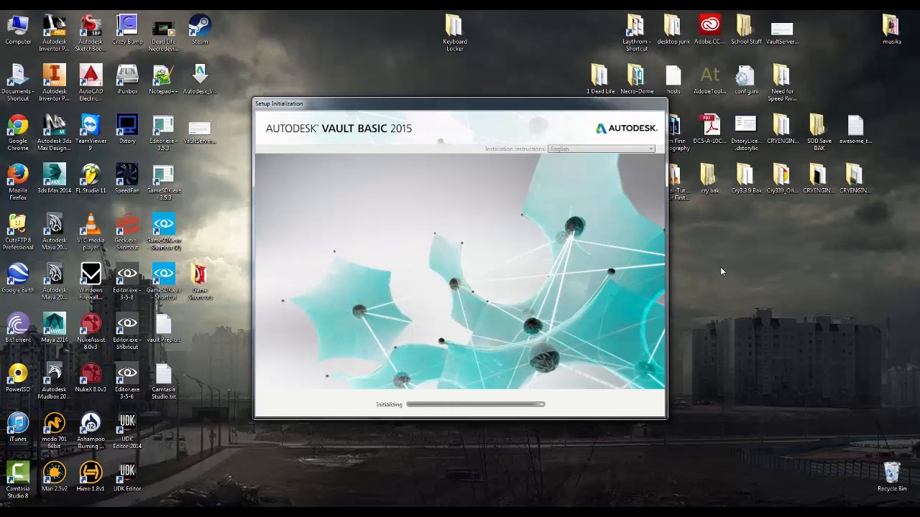
{"action": "mouse_move", "coordinate": [709, 265]}
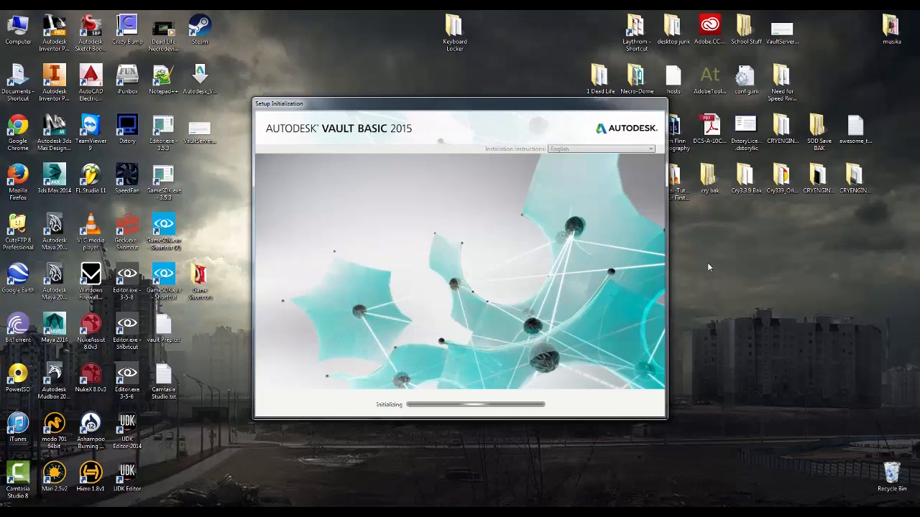
{"action": "mouse_move", "coordinate": [445, 93]}
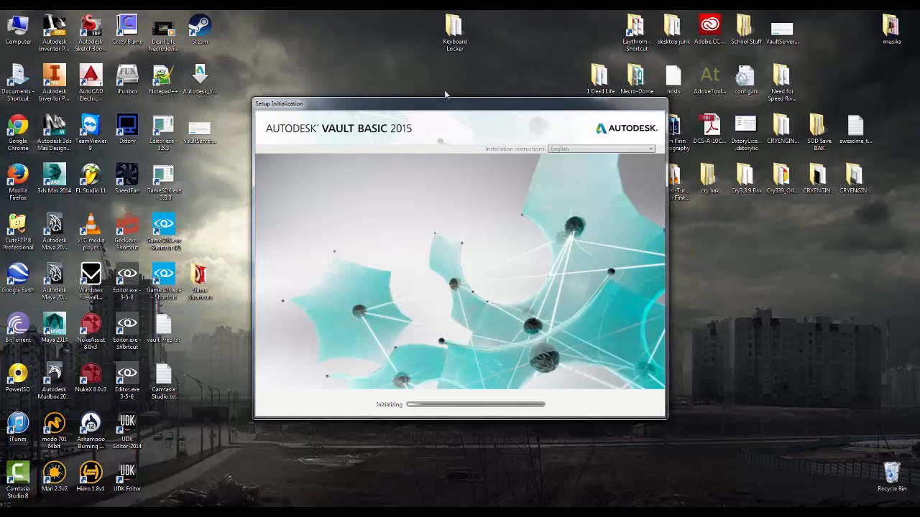
{"action": "mouse_move", "coordinate": [422, 67]}
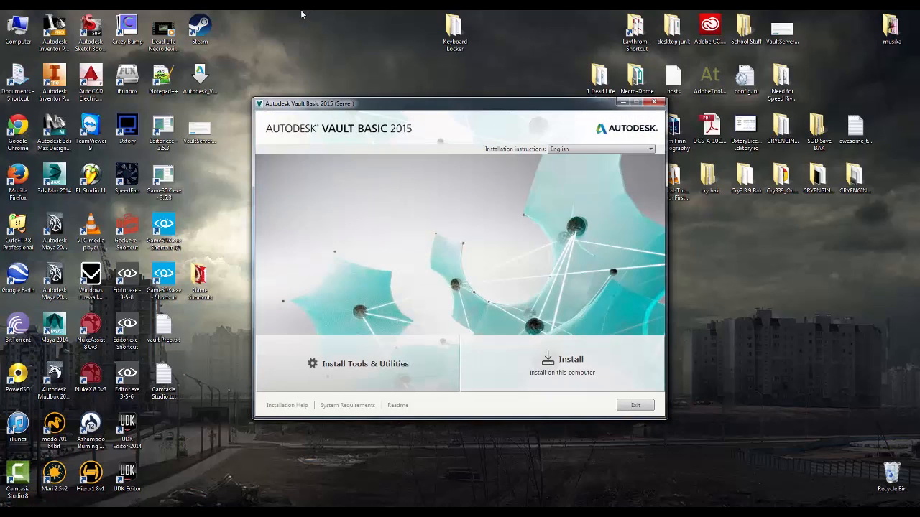
{"action": "mouse_move", "coordinate": [577, 380]}
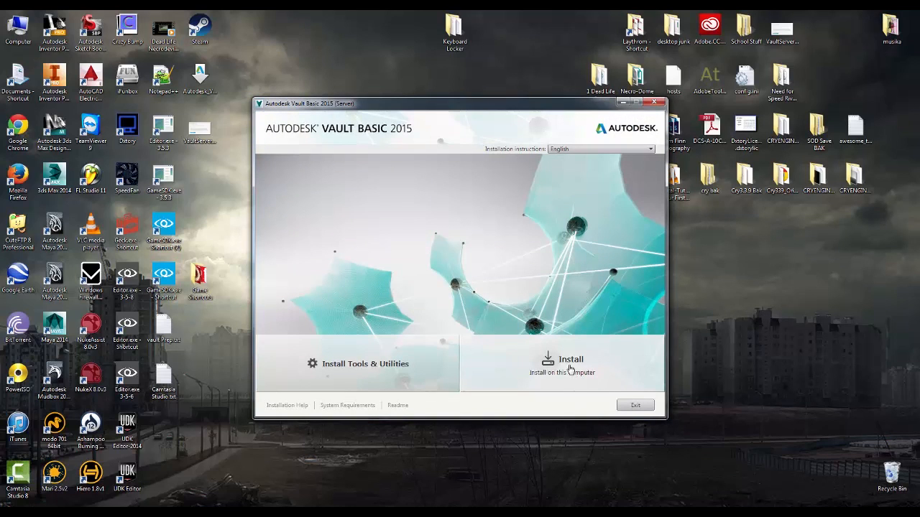
Step: Choose Install on this computer once Setup Initialization completes
{"action": "left_click", "coordinate": [570, 363]}
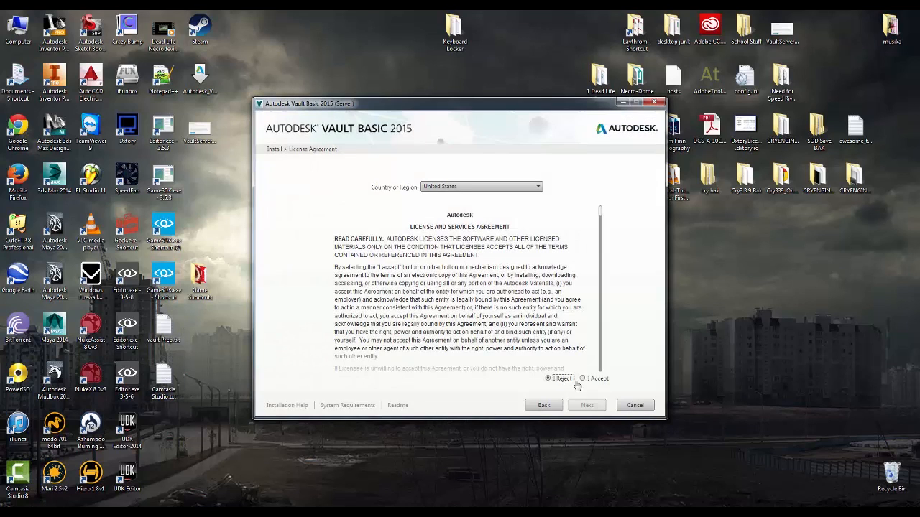
Step: Accept the United States license agreement and advance to the Configure Installation page
{"action": "left_click", "coordinate": [585, 378]}
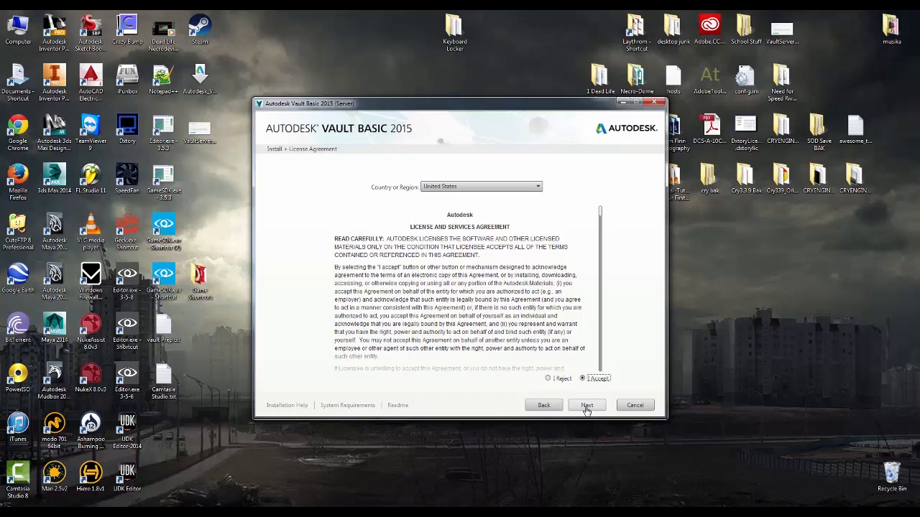
{"action": "mouse_move", "coordinate": [590, 411]}
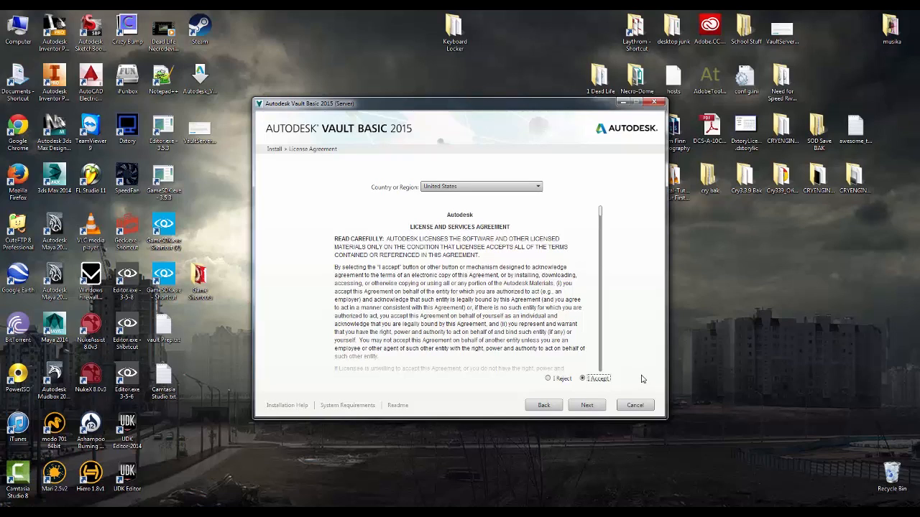
{"action": "mouse_move", "coordinate": [621, 384]}
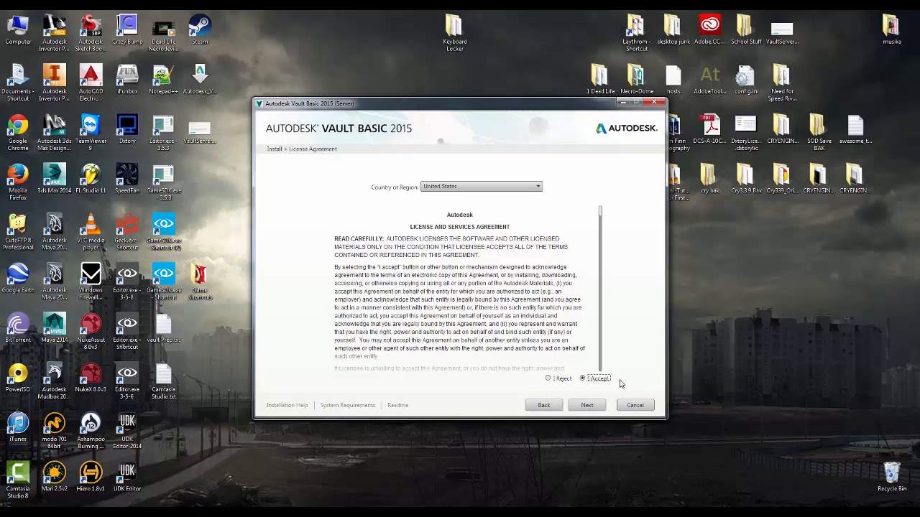
{"action": "mouse_move", "coordinate": [621, 394]}
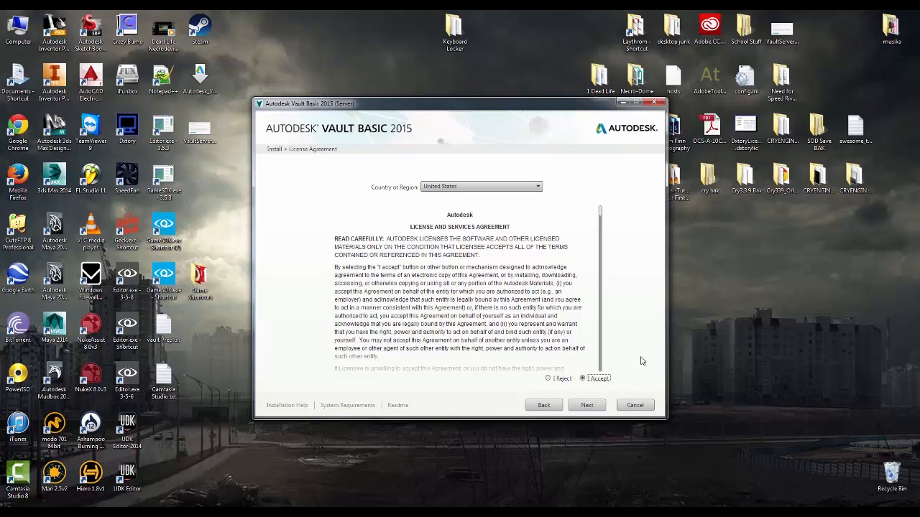
{"action": "mouse_move", "coordinate": [620, 368]}
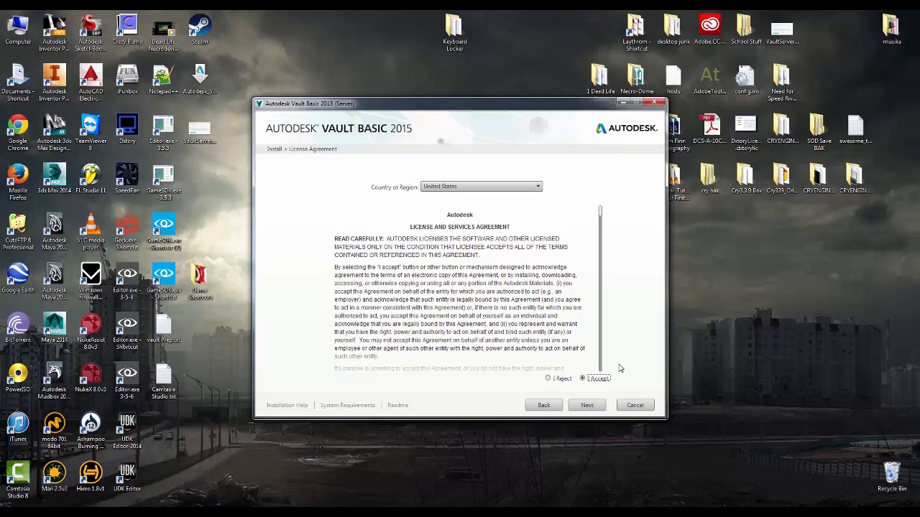
{"action": "mouse_move", "coordinate": [622, 374]}
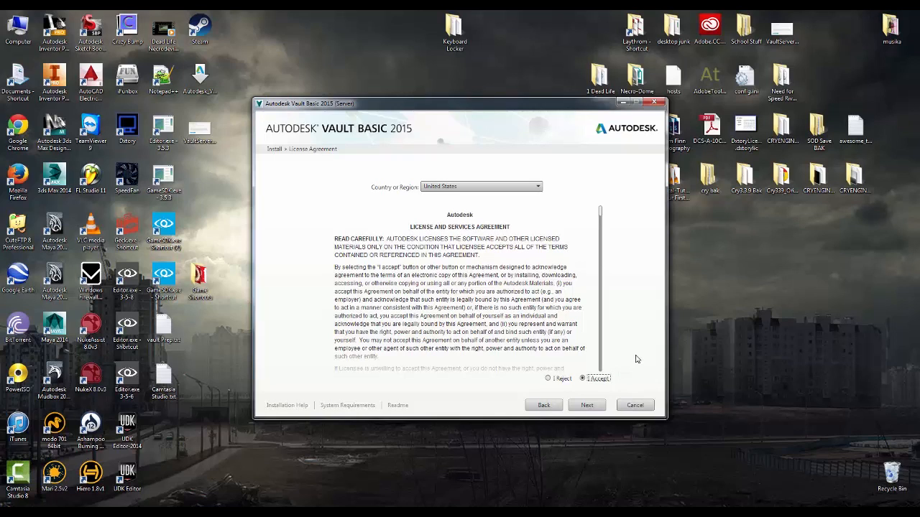
{"action": "mouse_move", "coordinate": [631, 345]}
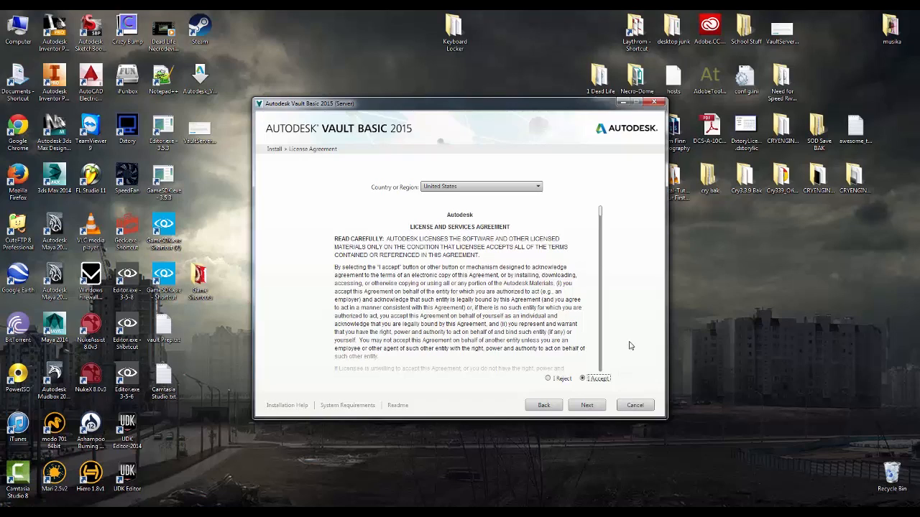
{"action": "left_click", "coordinate": [163, 321]}
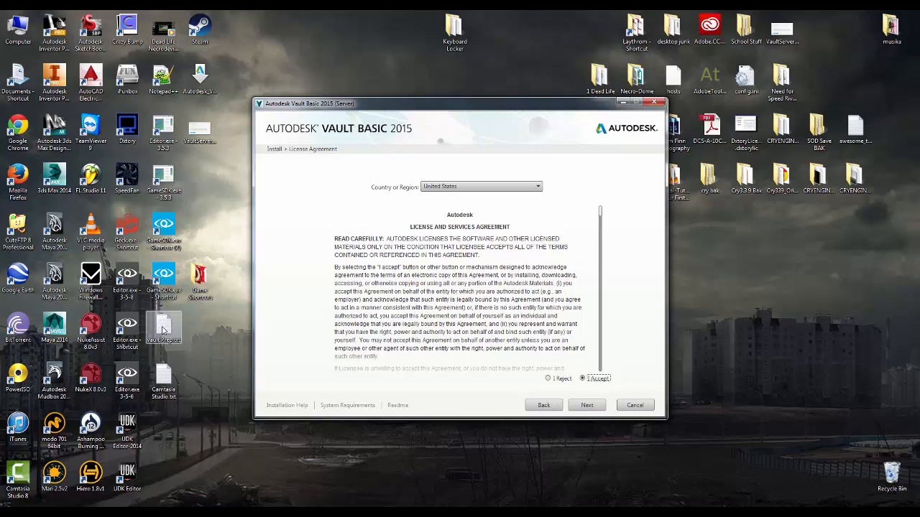
{"action": "mouse_move", "coordinate": [660, 312]}
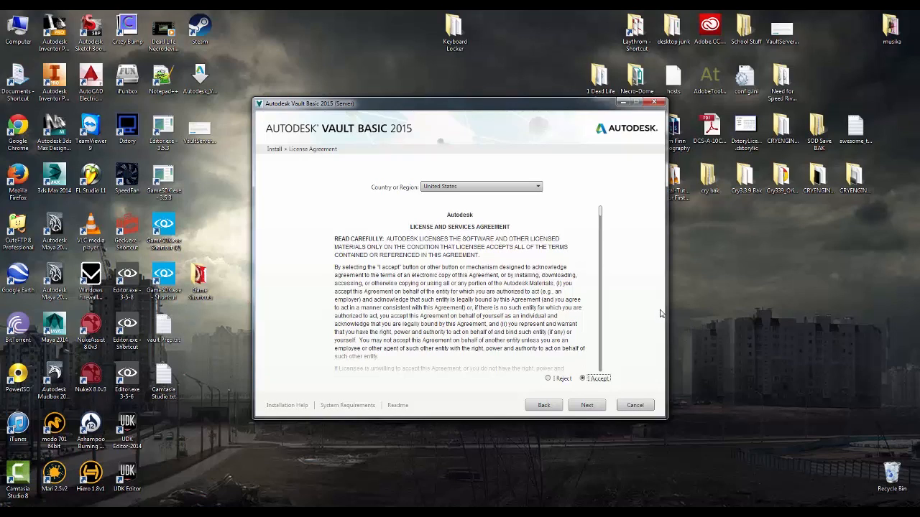
{"action": "mouse_move", "coordinate": [647, 317]}
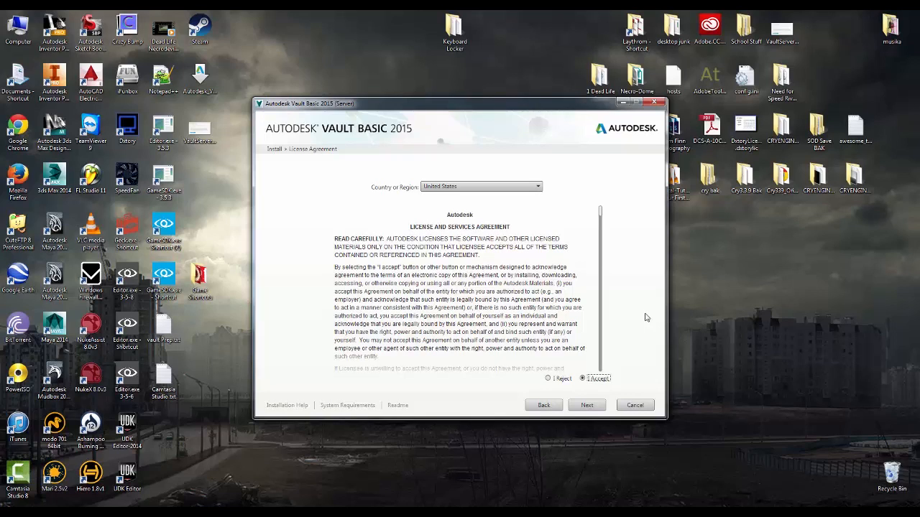
{"action": "mouse_move", "coordinate": [643, 317]}
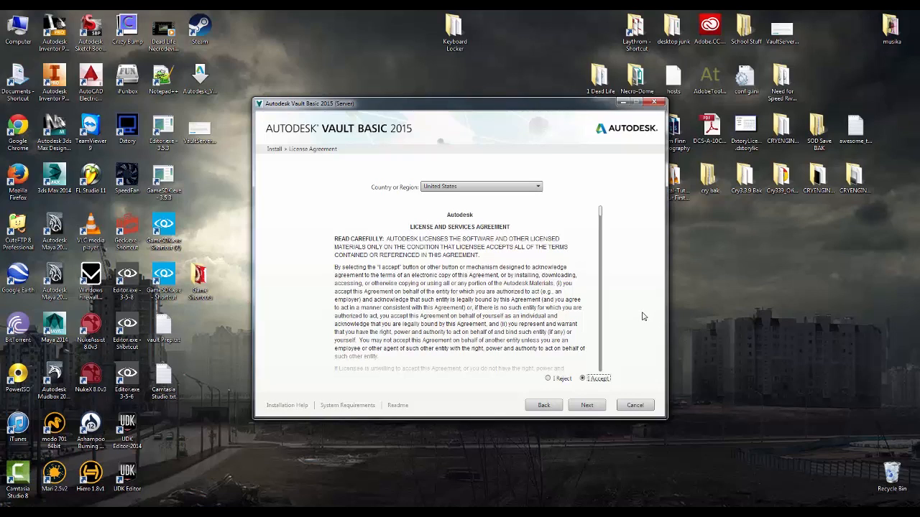
{"action": "mouse_move", "coordinate": [618, 304]}
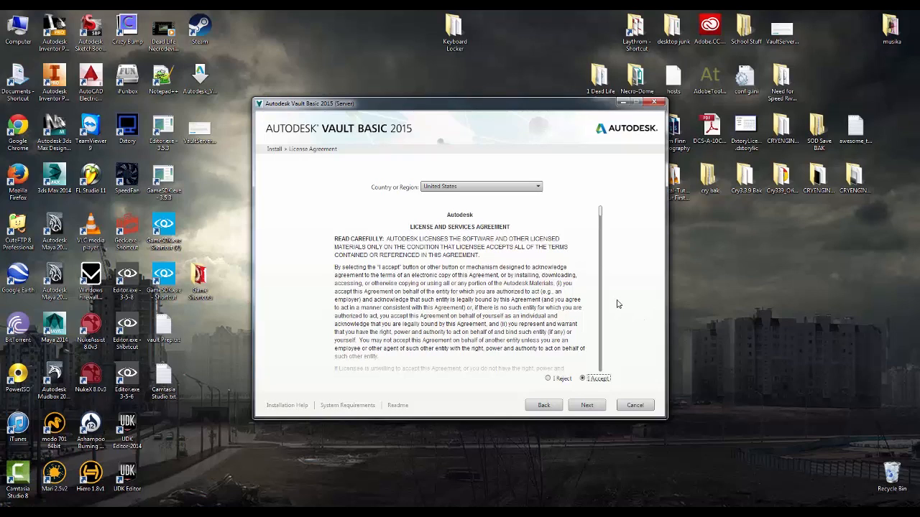
{"action": "mouse_move", "coordinate": [638, 276]}
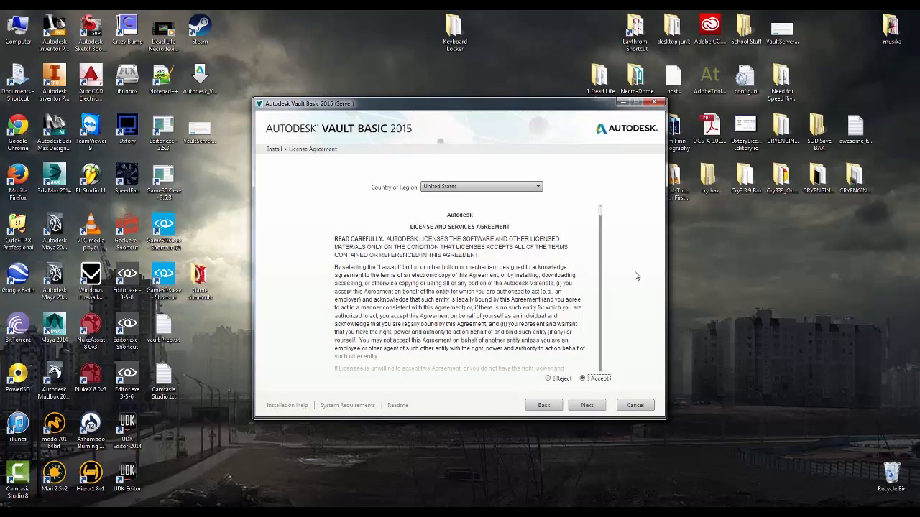
{"action": "mouse_move", "coordinate": [647, 282]}
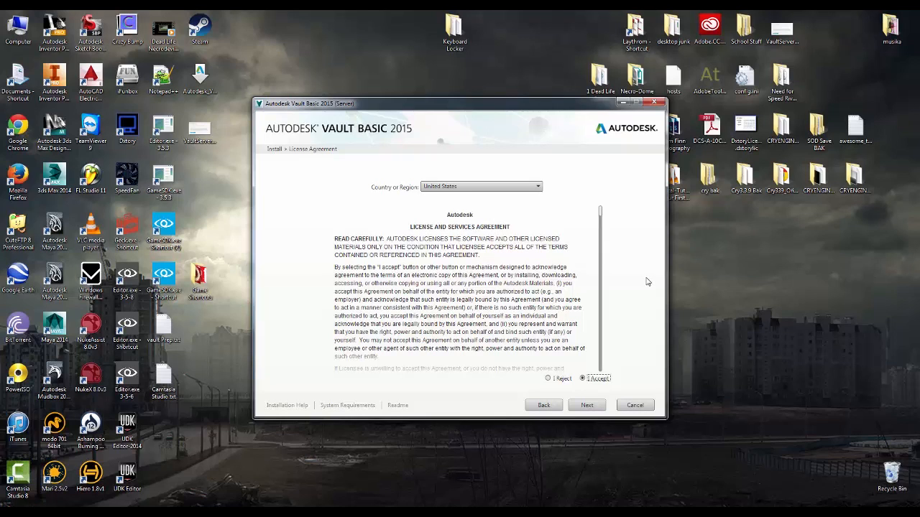
{"action": "left_click", "coordinate": [587, 405]}
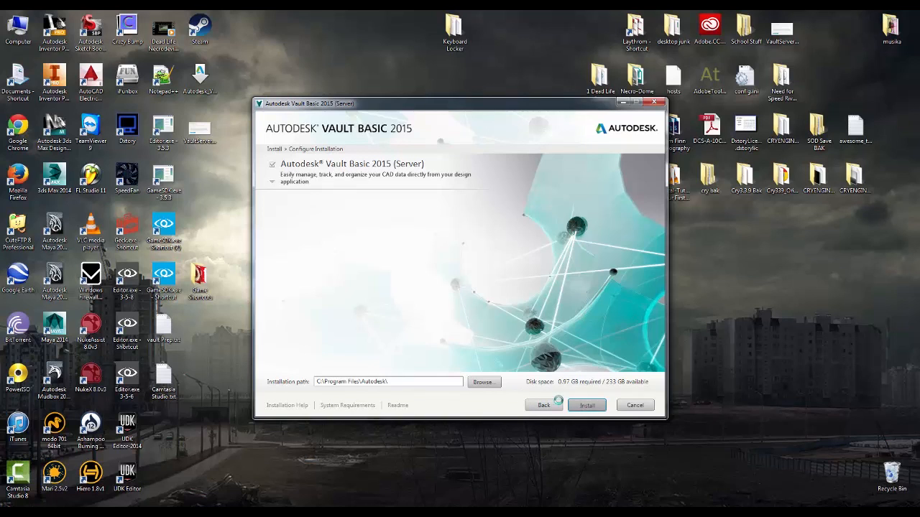
Step: Install Vault Basic 2015 Server to the default C:\Program Files\Autodesk\ path
{"action": "left_click", "coordinate": [586, 404]}
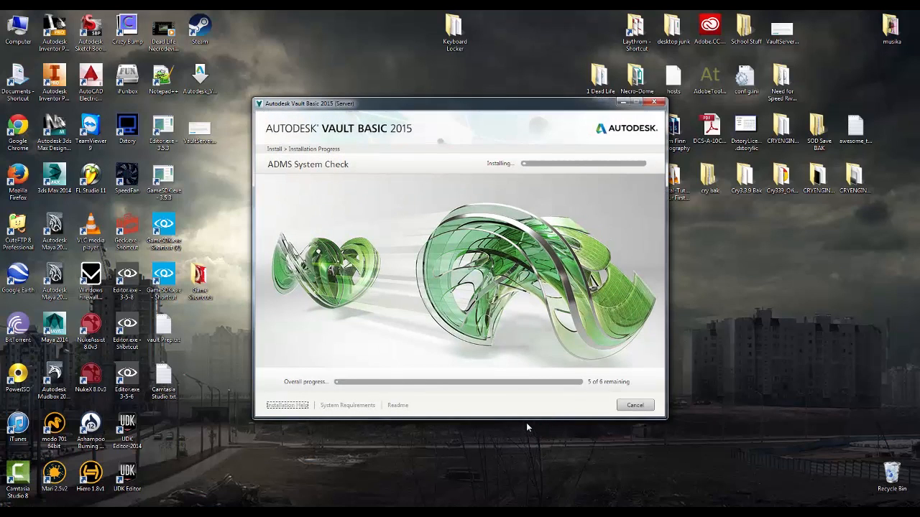
{"action": "mouse_move", "coordinate": [442, 393]}
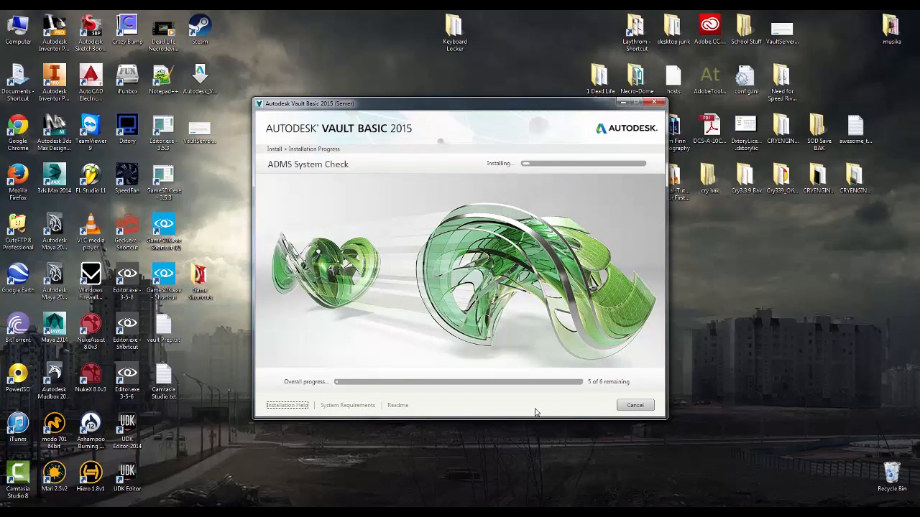
{"action": "mouse_move", "coordinate": [512, 393]}
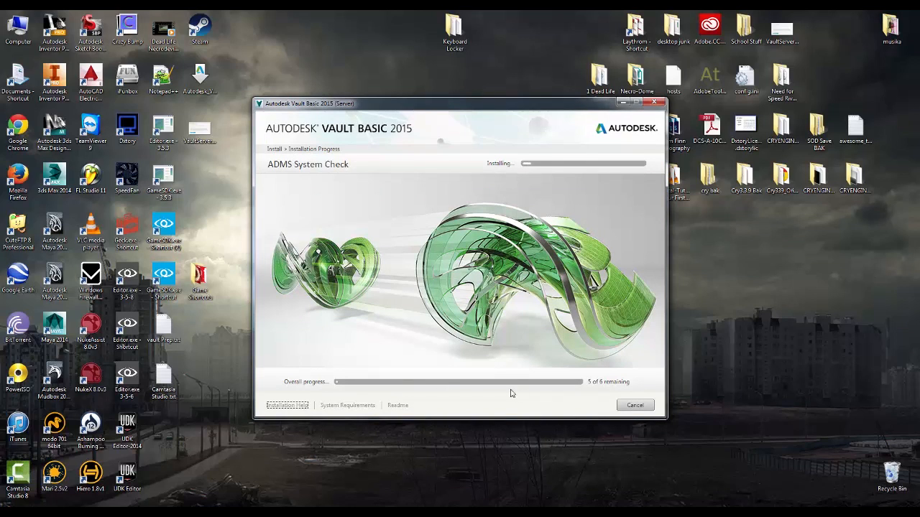
{"action": "mouse_move", "coordinate": [520, 408]}
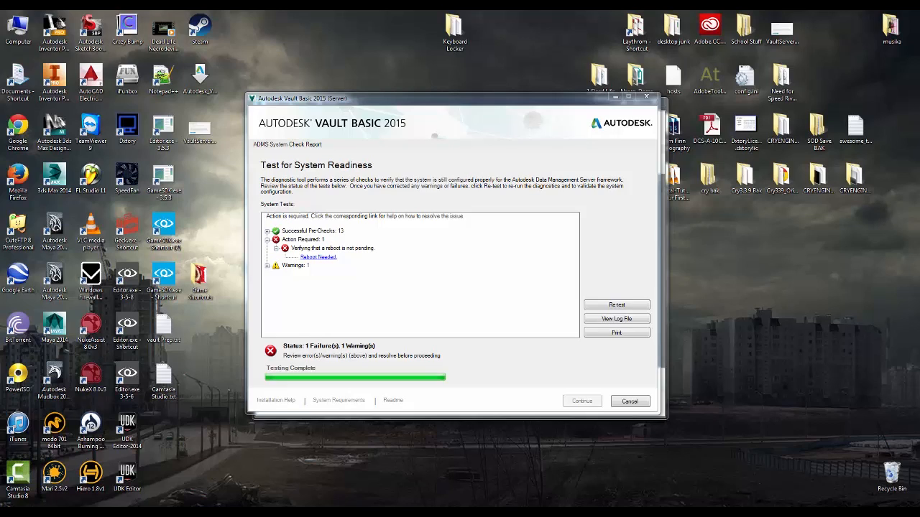
{"action": "mouse_move", "coordinate": [507, 361]}
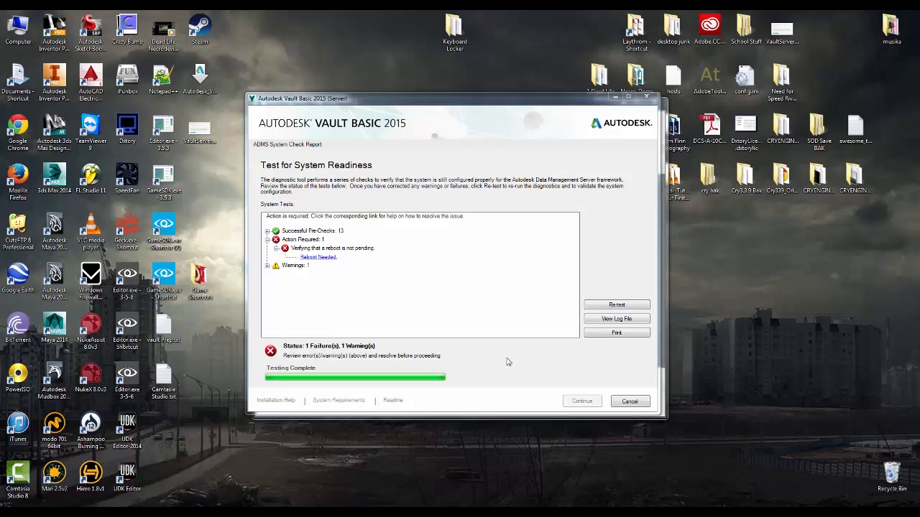
{"action": "mouse_move", "coordinate": [513, 351]}
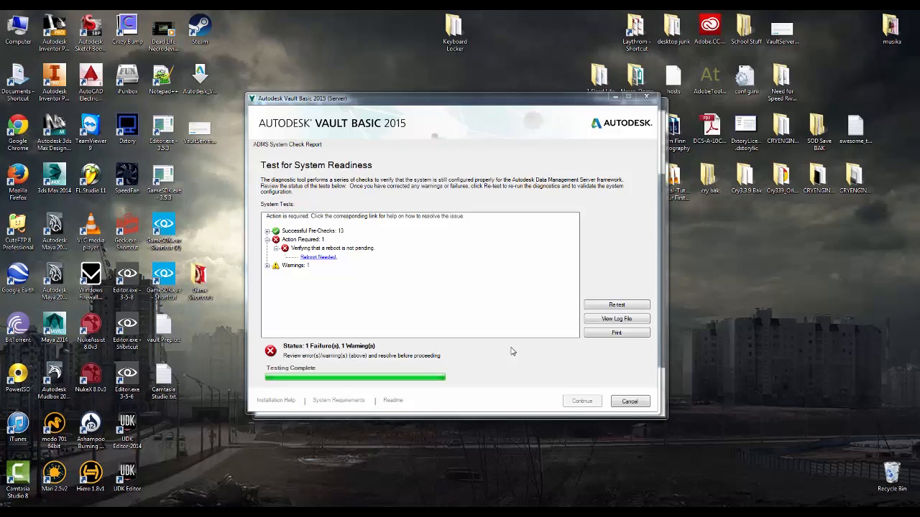
{"action": "mouse_move", "coordinate": [423, 316]}
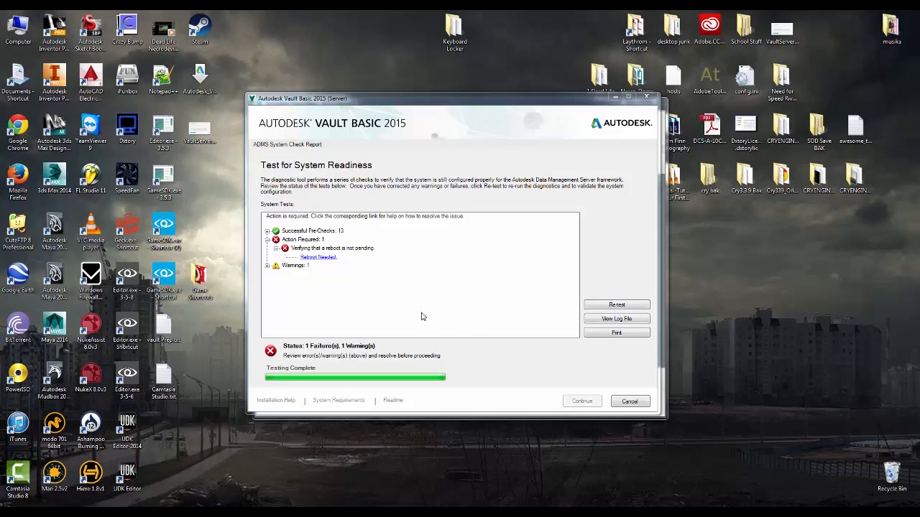
{"action": "mouse_move", "coordinate": [390, 298]}
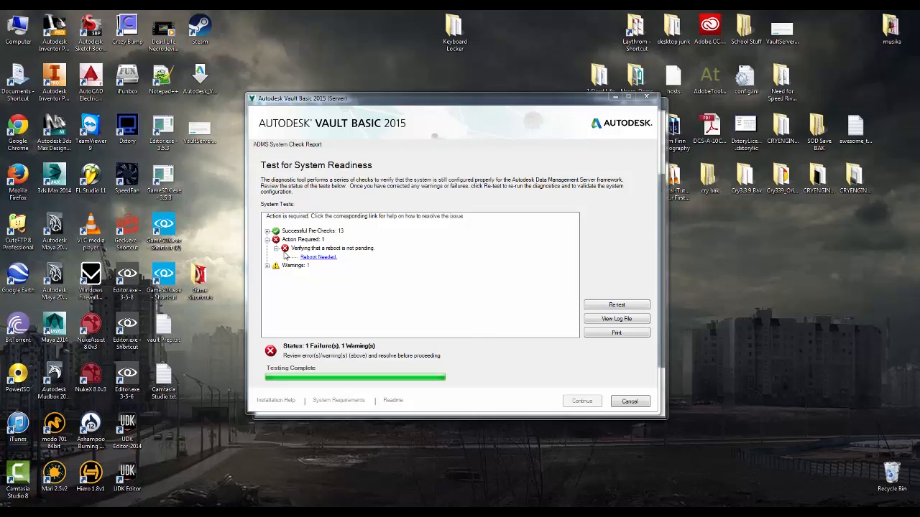
{"action": "mouse_move", "coordinate": [531, 375]}
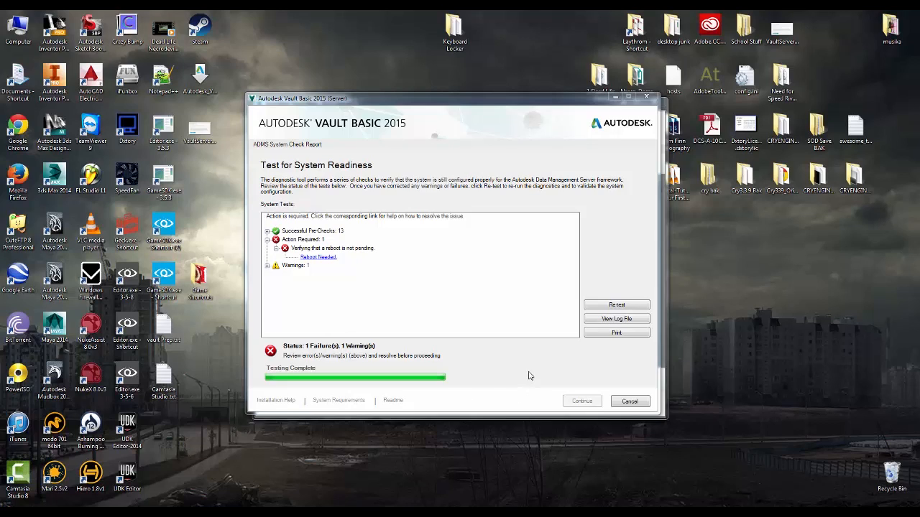
{"action": "mouse_move", "coordinate": [268, 260]}
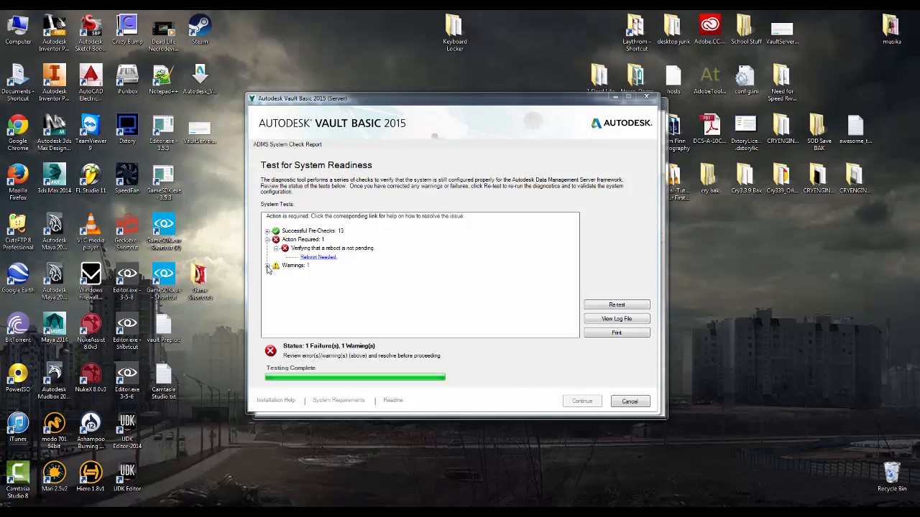
Step: Expand the IIS connection time-out warning details, then proceed past the system check
{"action": "left_click", "coordinate": [269, 266]}
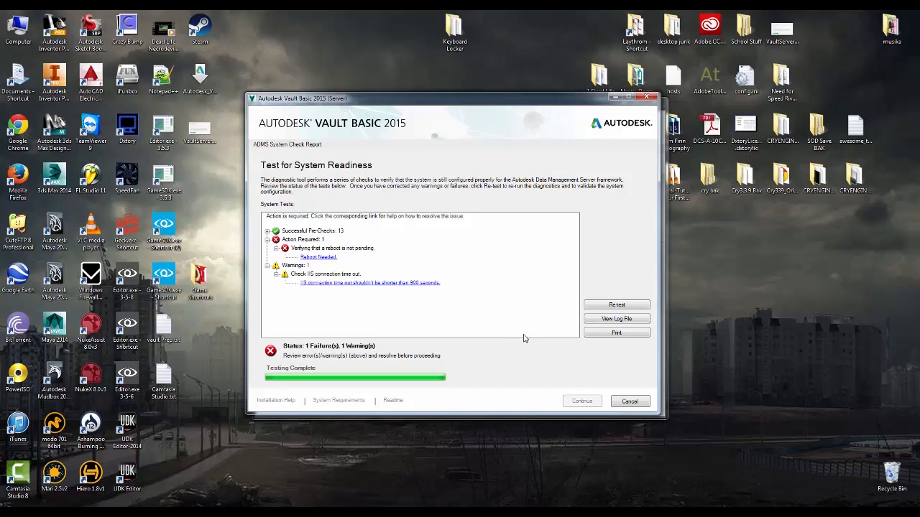
{"action": "mouse_move", "coordinate": [517, 335]}
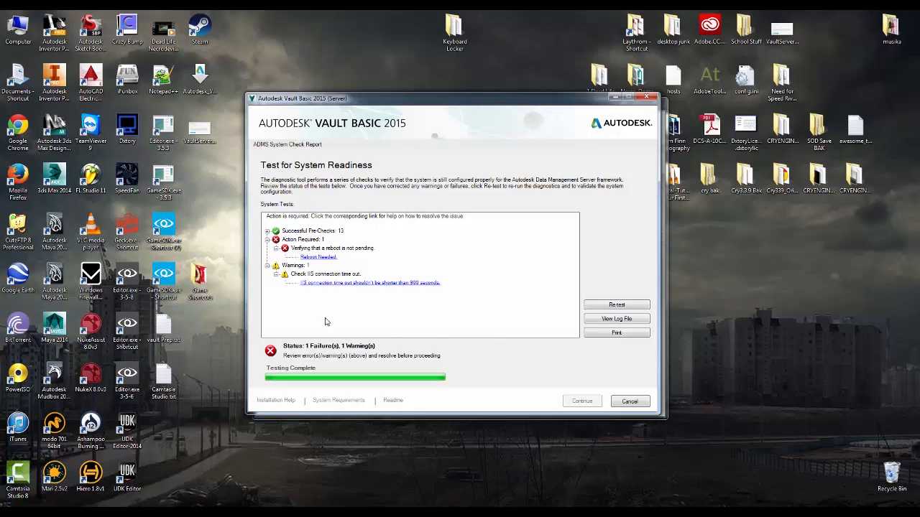
{"action": "mouse_move", "coordinate": [336, 286]}
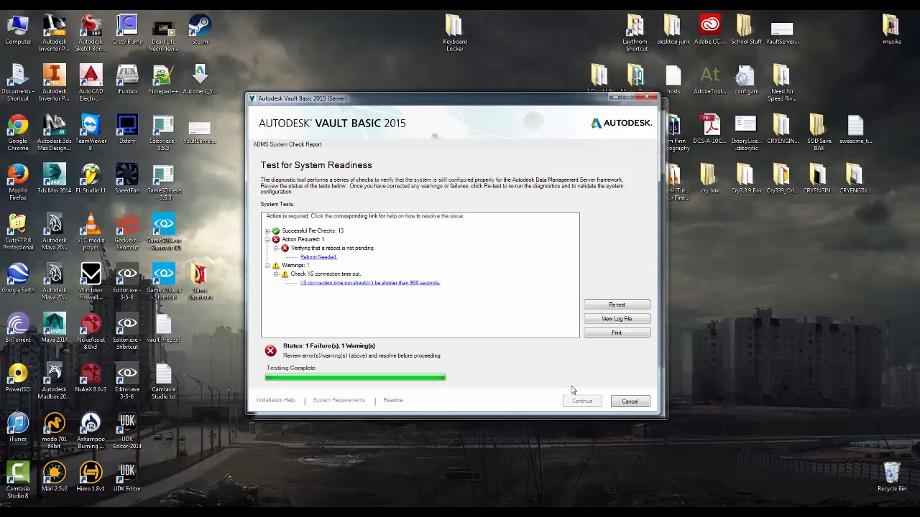
{"action": "mouse_move", "coordinate": [576, 388]}
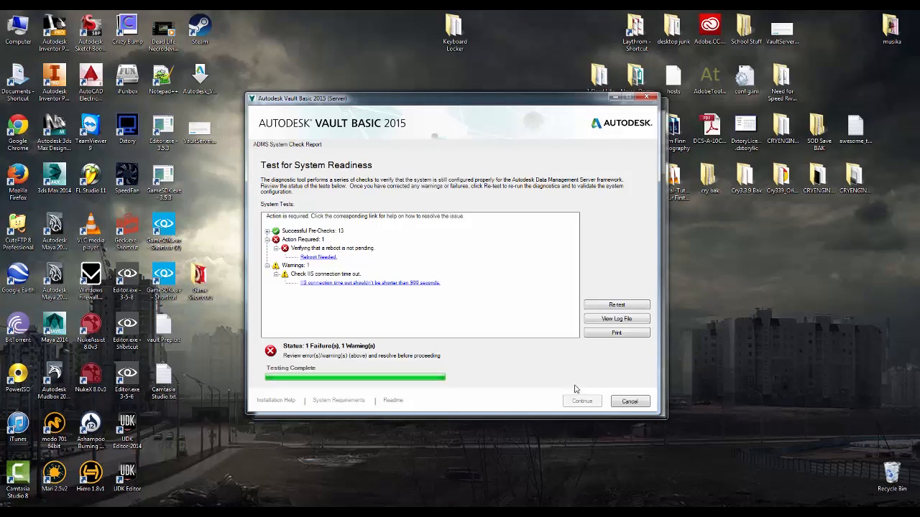
{"action": "left_click", "coordinate": [616, 305]}
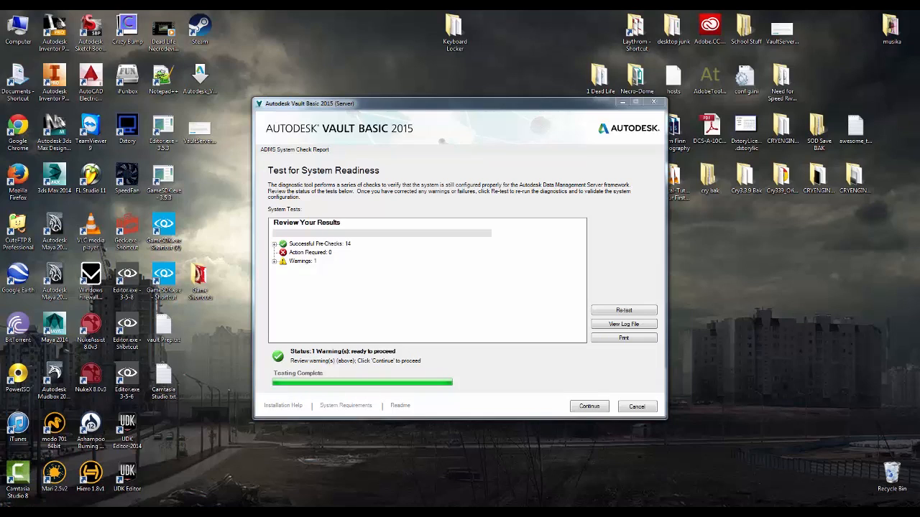
{"action": "mouse_move", "coordinate": [497, 359]}
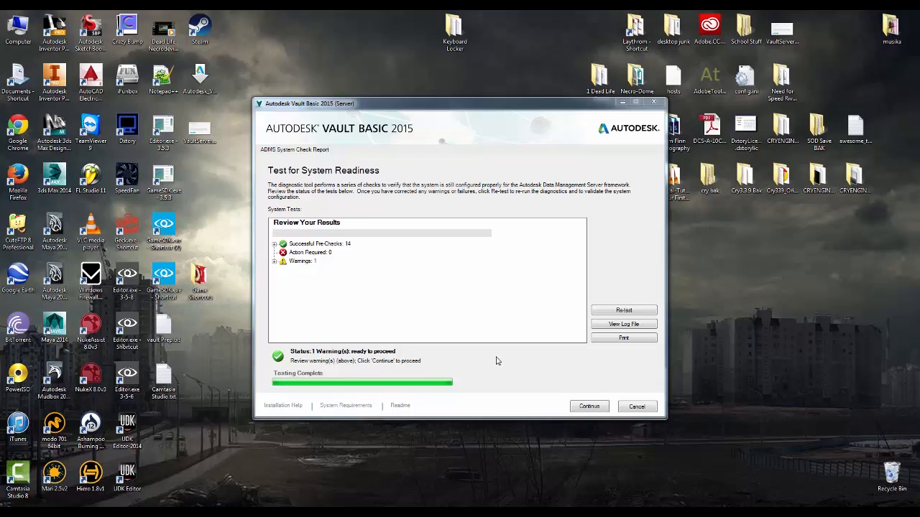
{"action": "mouse_move", "coordinate": [522, 332]}
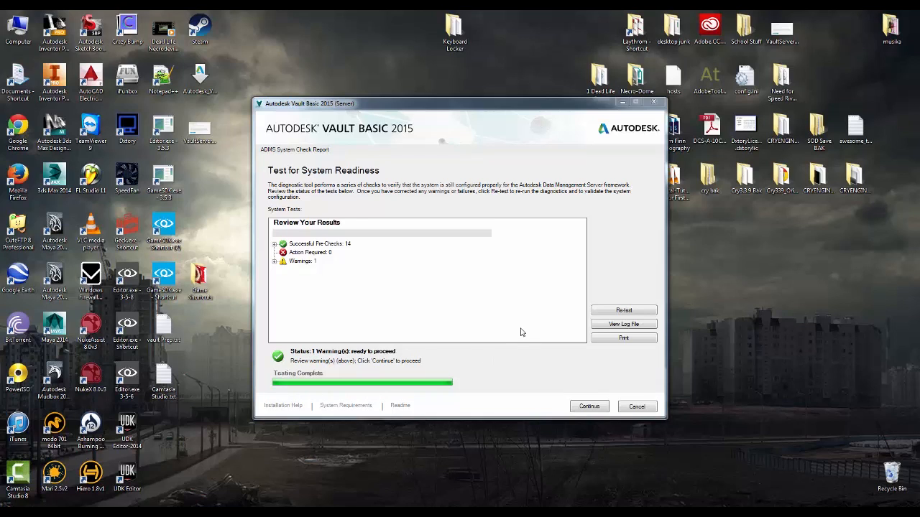
Step: Continue past the System Check Report showing 14 passed checks and one warning
{"action": "left_click", "coordinate": [274, 261]}
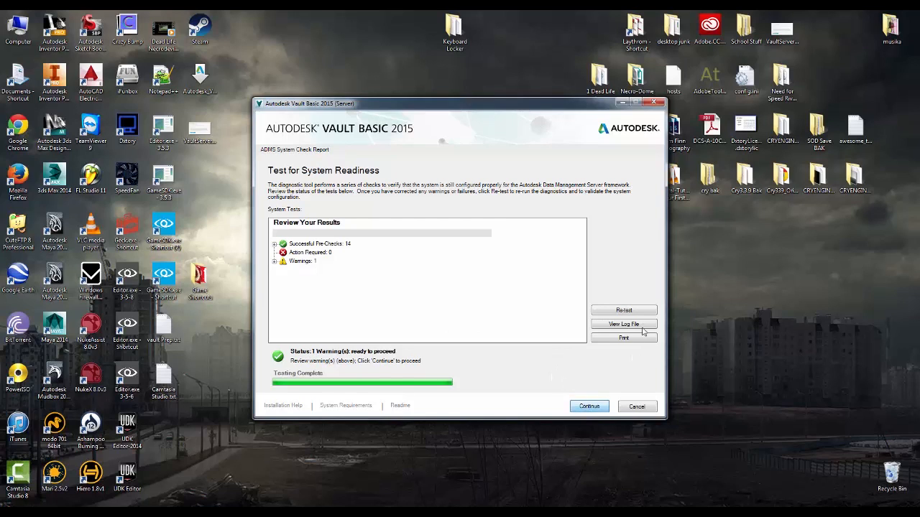
{"action": "mouse_move", "coordinate": [714, 367]}
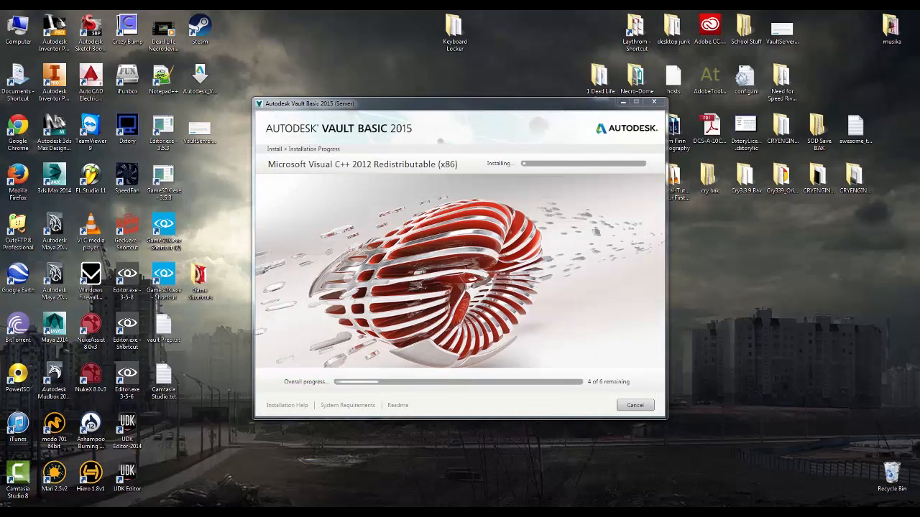
{"action": "mouse_move", "coordinate": [903, 425]}
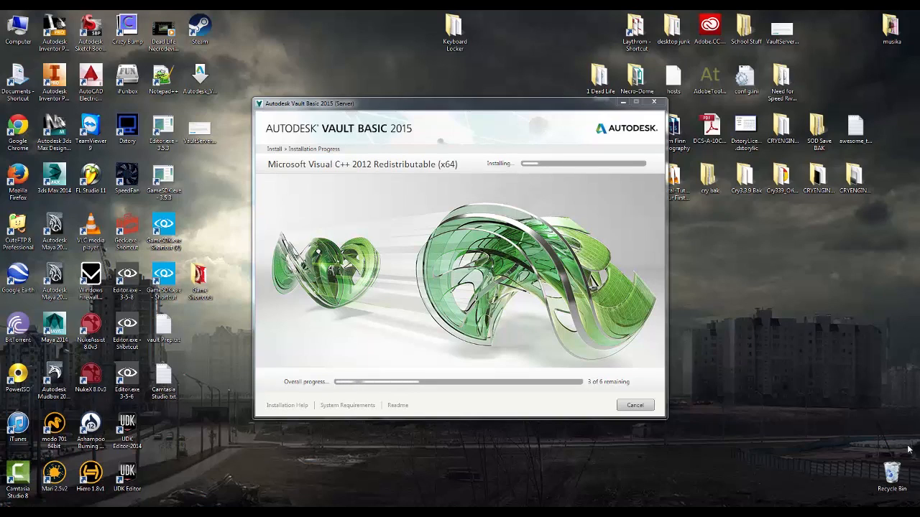
{"action": "mouse_move", "coordinate": [786, 395]}
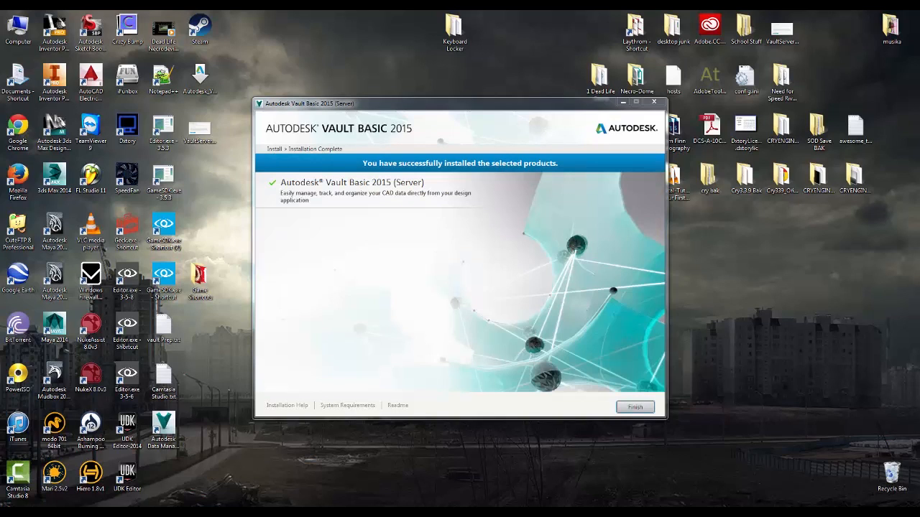
{"action": "mouse_move", "coordinate": [559, 341]}
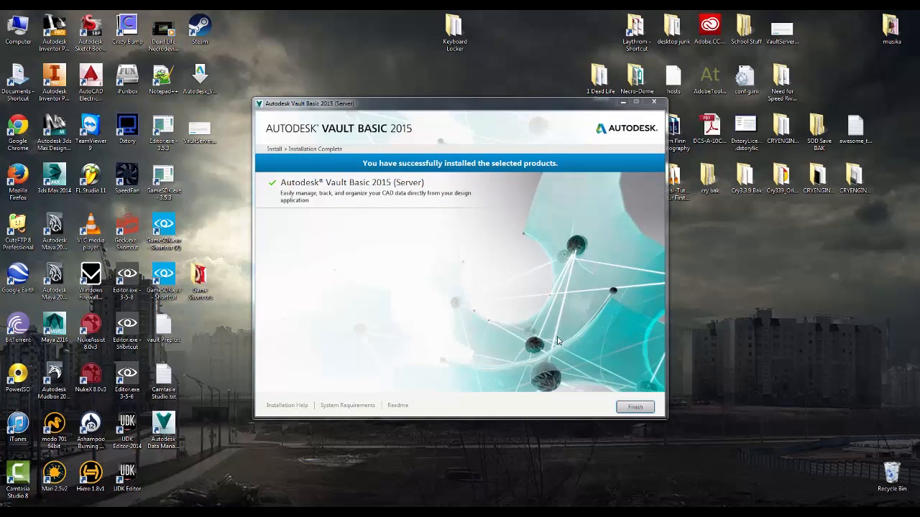
{"action": "mouse_move", "coordinate": [570, 324]}
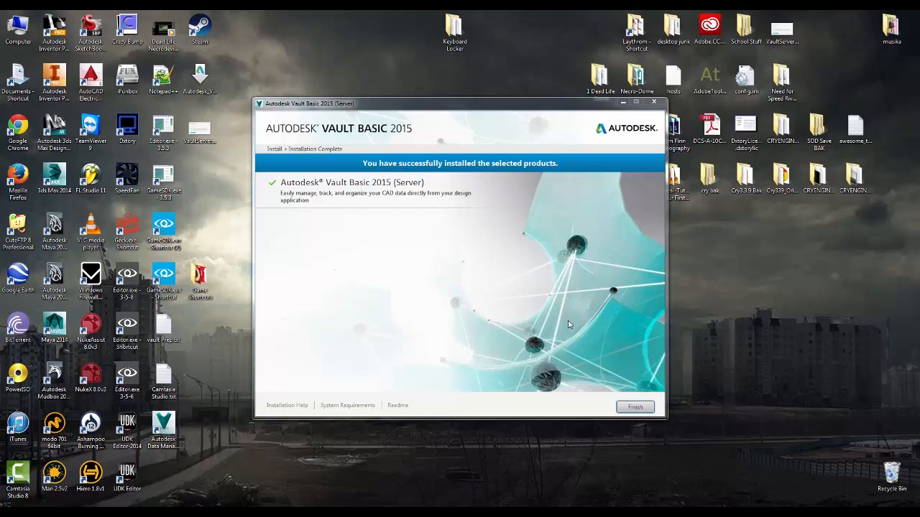
{"action": "mouse_move", "coordinate": [496, 323]}
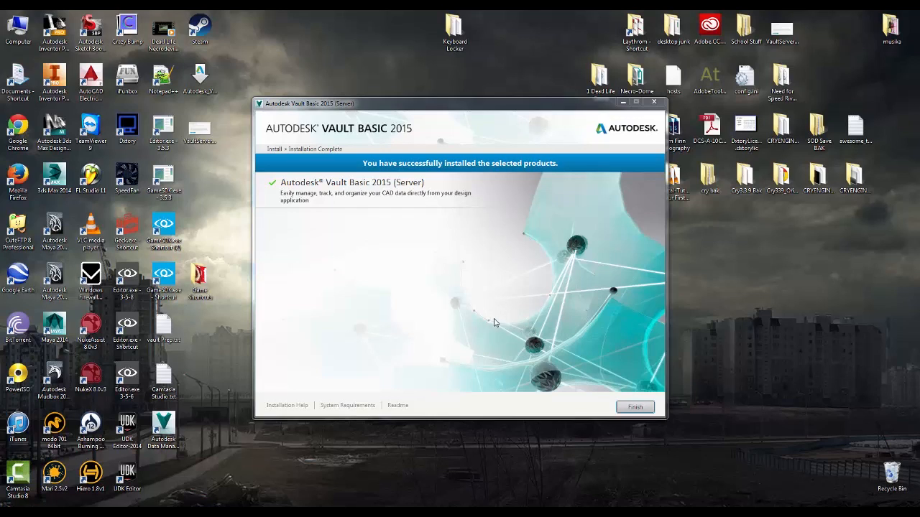
{"action": "mouse_move", "coordinate": [514, 415]}
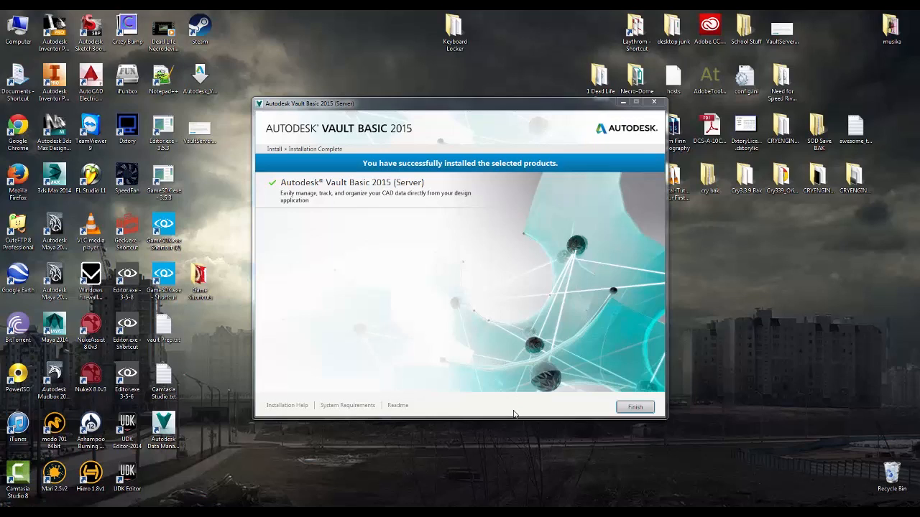
{"action": "mouse_move", "coordinate": [512, 412]}
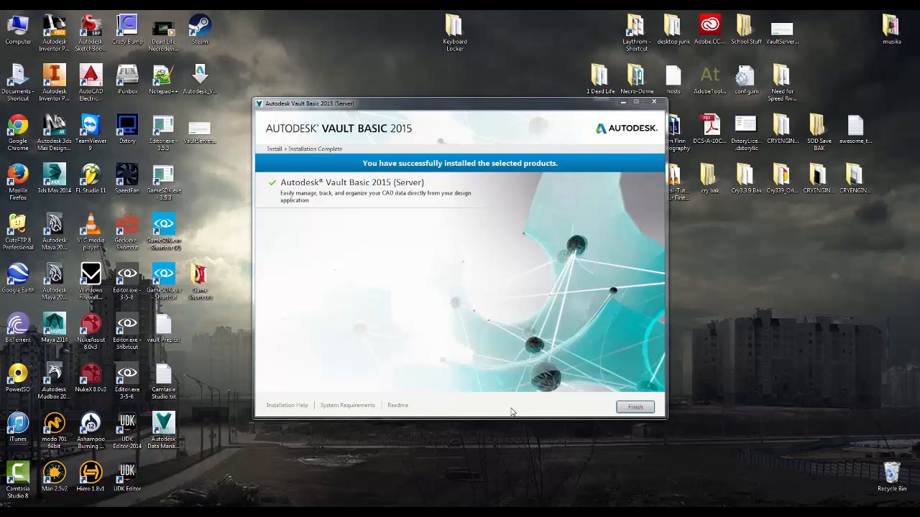
{"action": "mouse_move", "coordinate": [481, 401]}
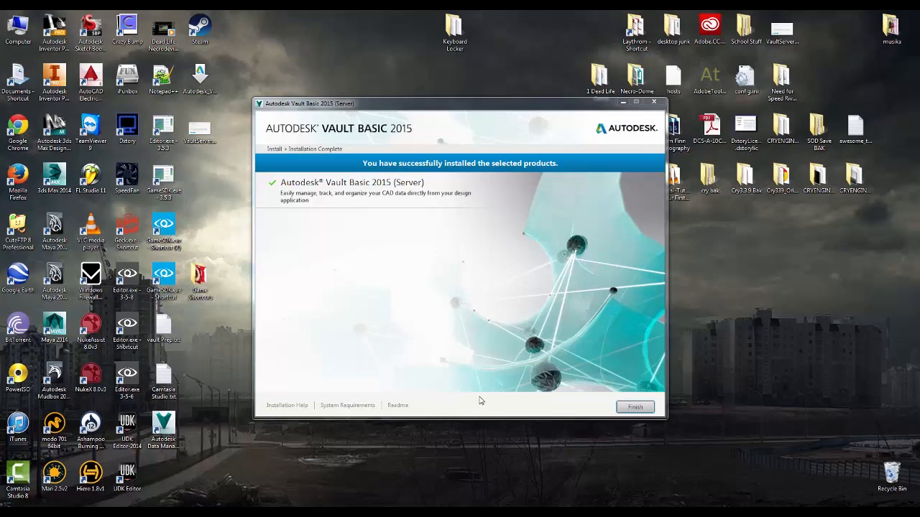
{"action": "mouse_move", "coordinate": [542, 278]}
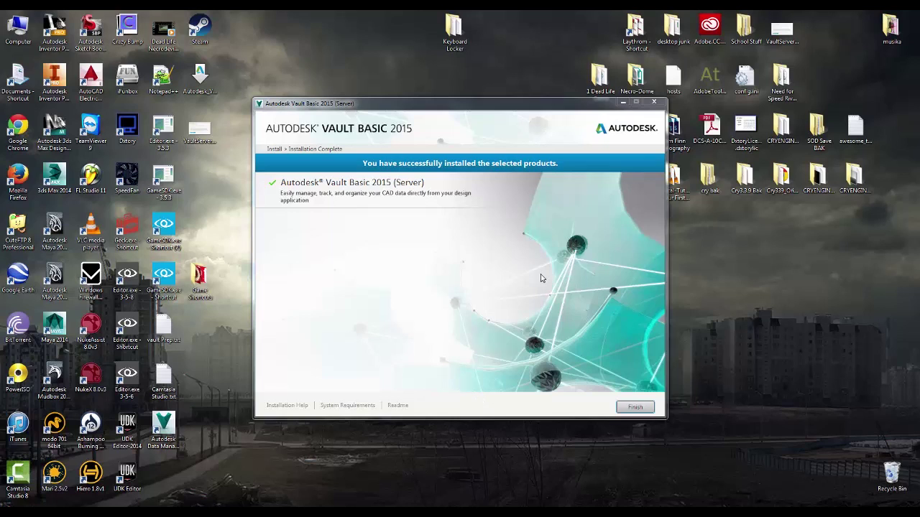
{"action": "mouse_move", "coordinate": [561, 363]}
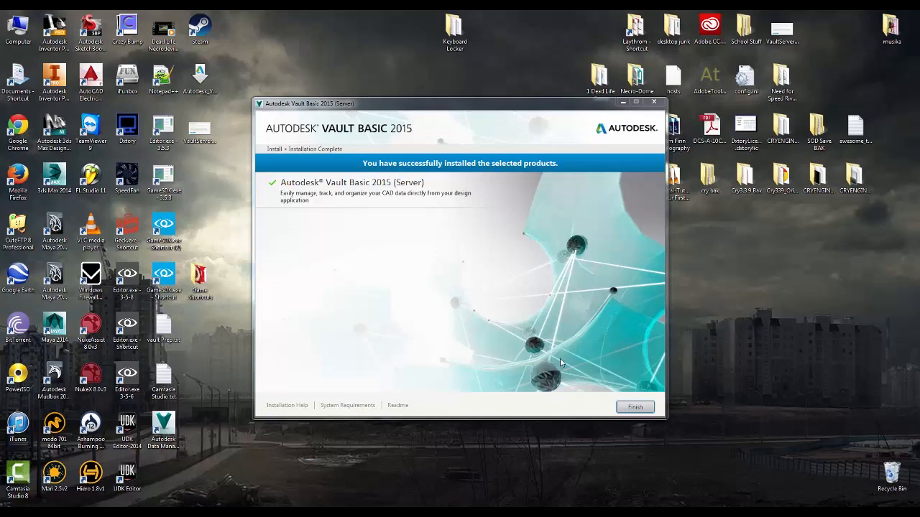
Step: Finish the completed Vault Basic 2015 Server installation
{"action": "left_click", "coordinate": [634, 407]}
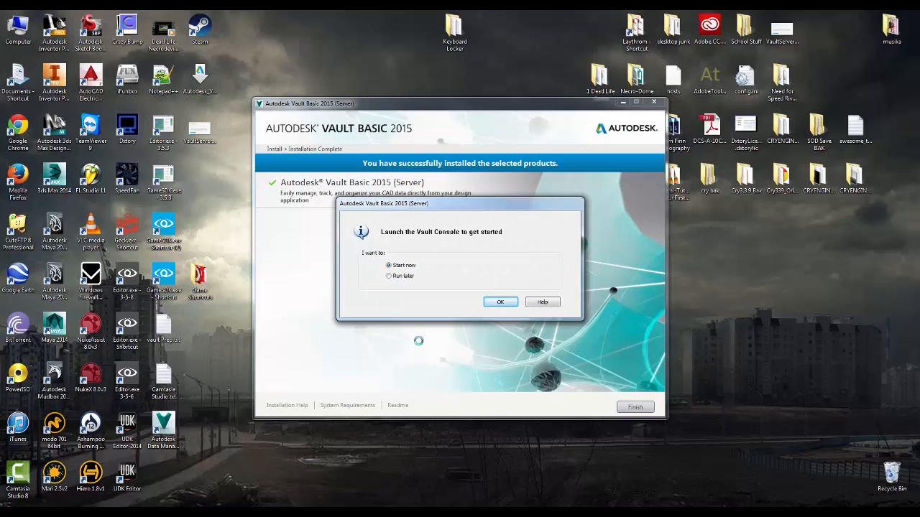
Step: Confirm launching the Vault Console with 'Start now' selected
{"action": "left_click", "coordinate": [500, 302]}
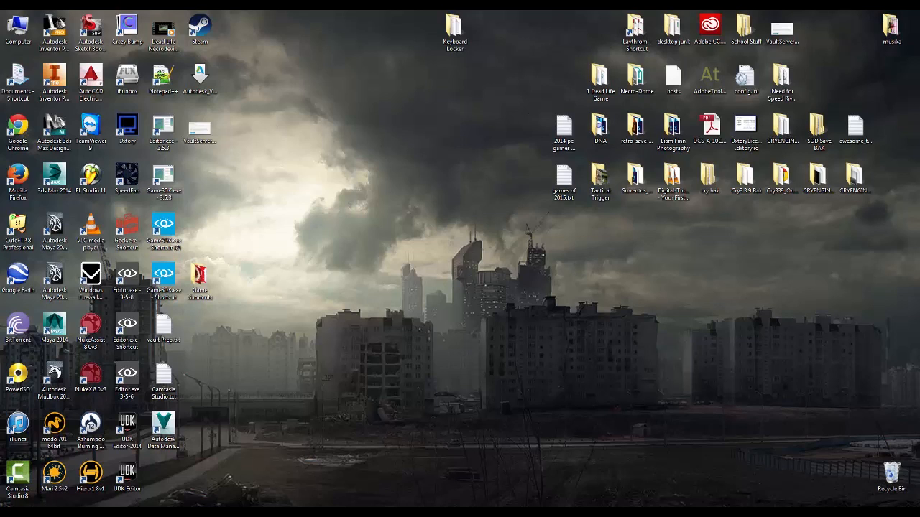
Step: Open the Data Management Server Console for IRONSIDES-PC and reposition its window
{"action": "double_click", "coordinate": [163, 430]}
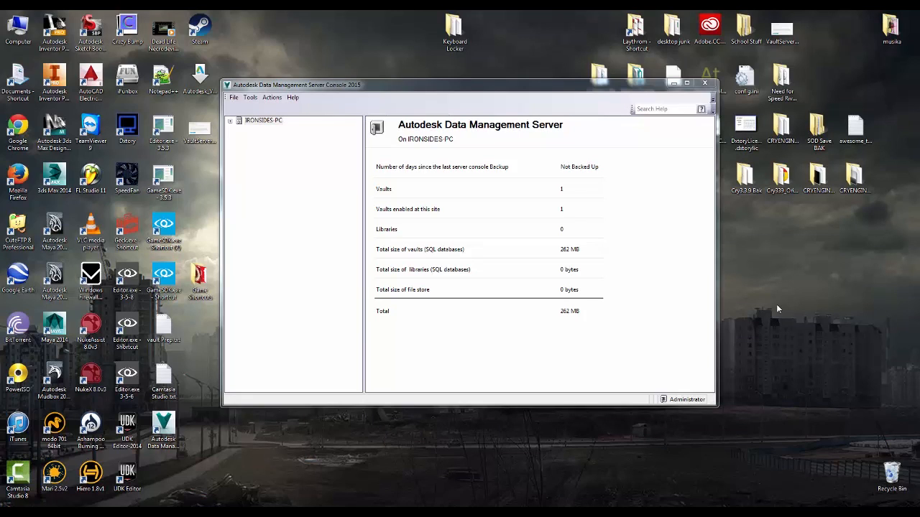
{"action": "left_click_drag", "start_coordinate": [294, 85], "coordinate": [487, 84]}
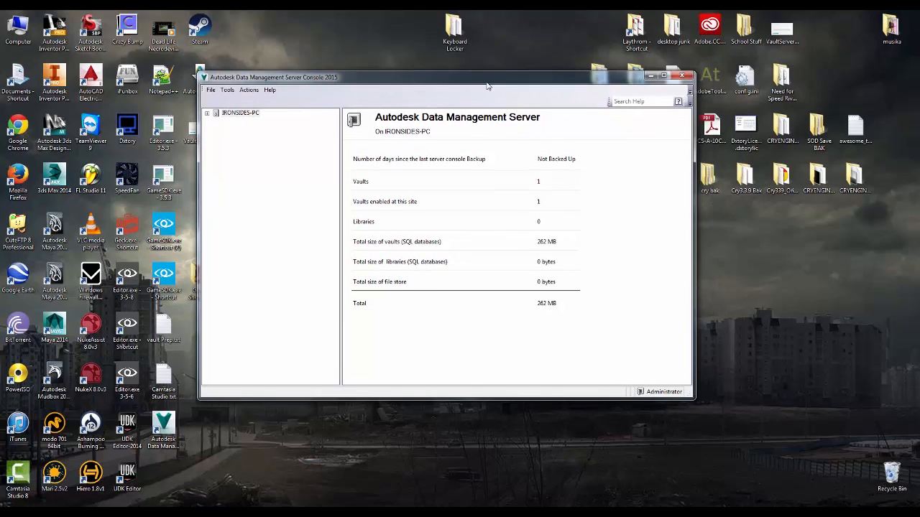
{"action": "mouse_move", "coordinate": [525, 92]}
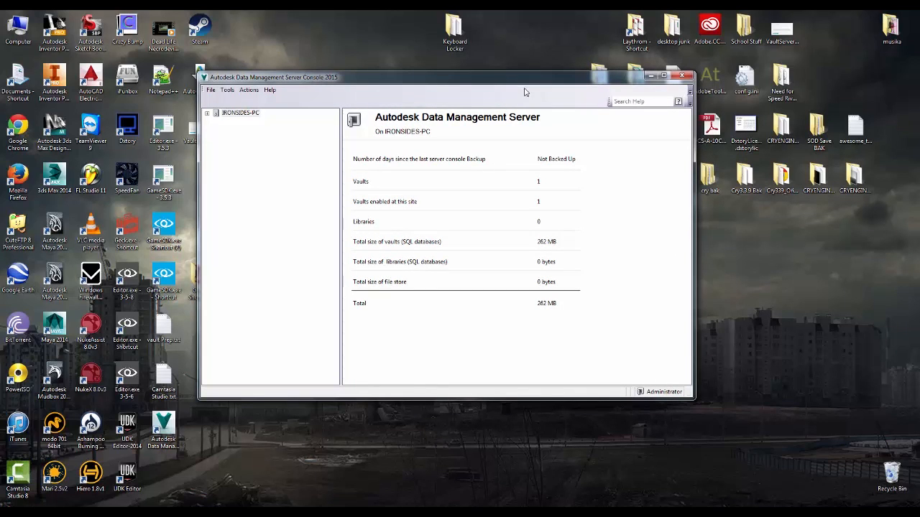
{"action": "mouse_move", "coordinate": [505, 102]}
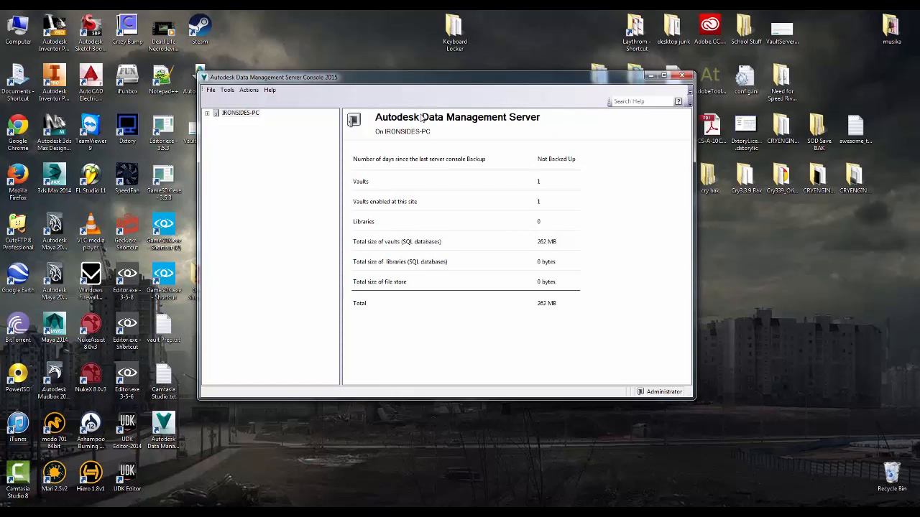
{"action": "mouse_move", "coordinate": [465, 147]}
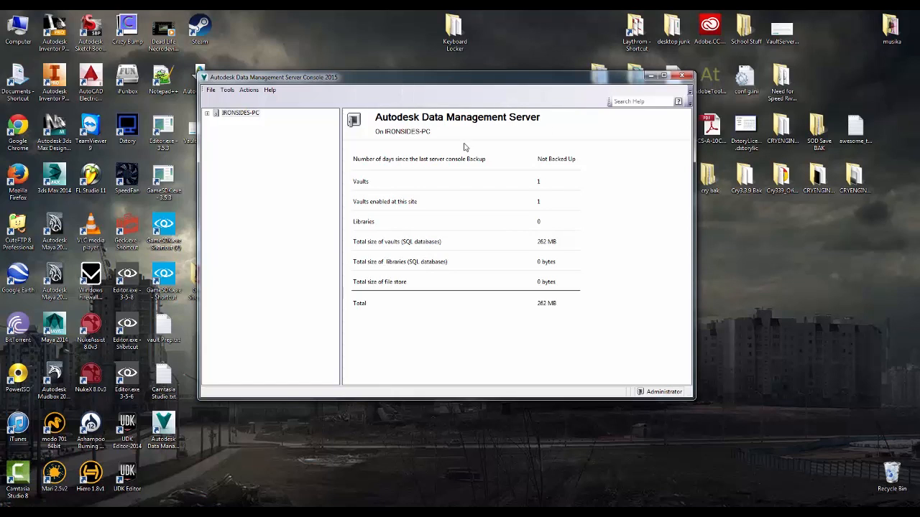
{"action": "mouse_move", "coordinate": [463, 132]}
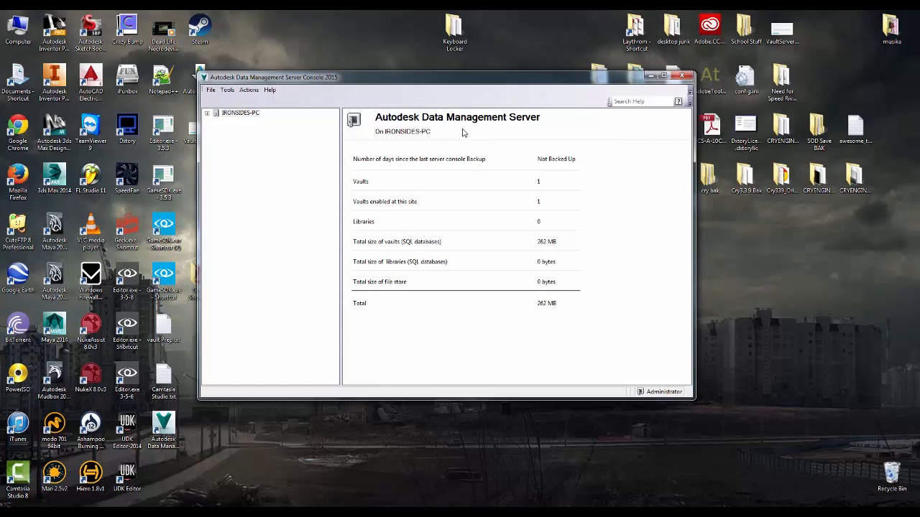
{"action": "mouse_move", "coordinate": [435, 104]}
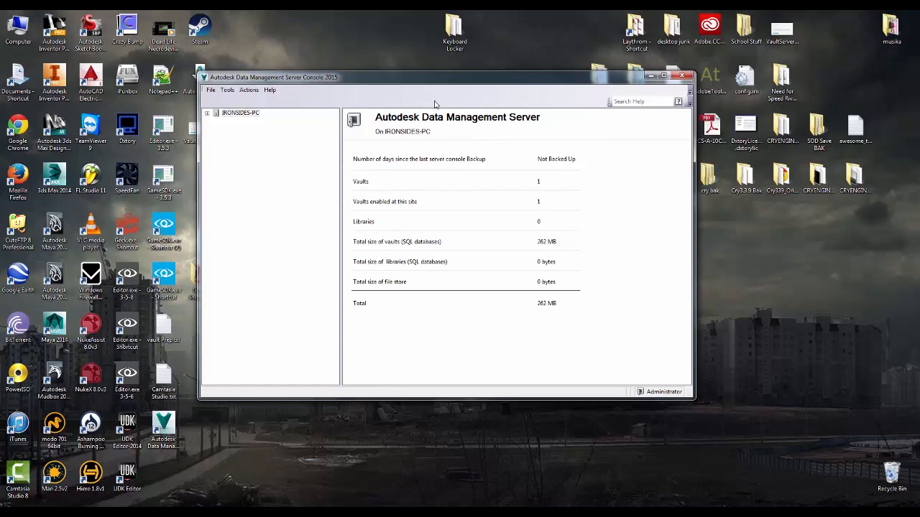
{"action": "mouse_move", "coordinate": [245, 436]}
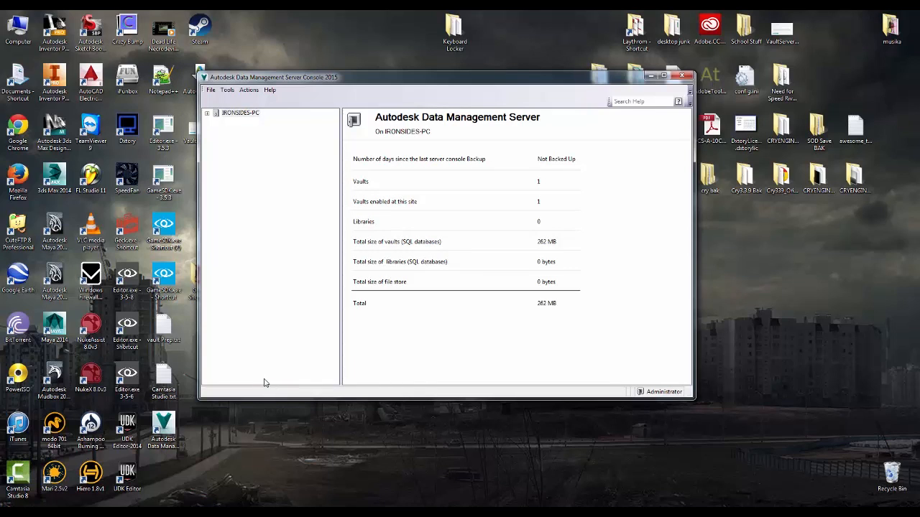
{"action": "mouse_move", "coordinate": [276, 324]}
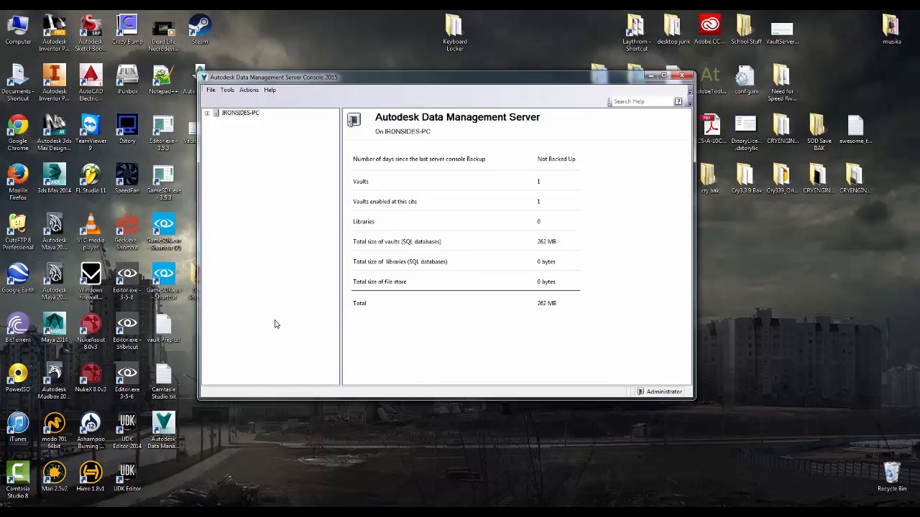
{"action": "mouse_move", "coordinate": [267, 316]}
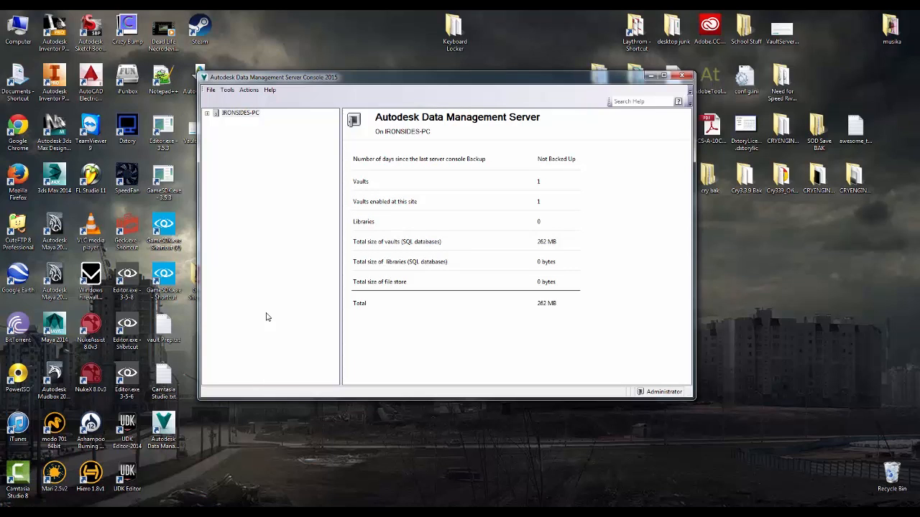
{"action": "mouse_move", "coordinate": [286, 330]}
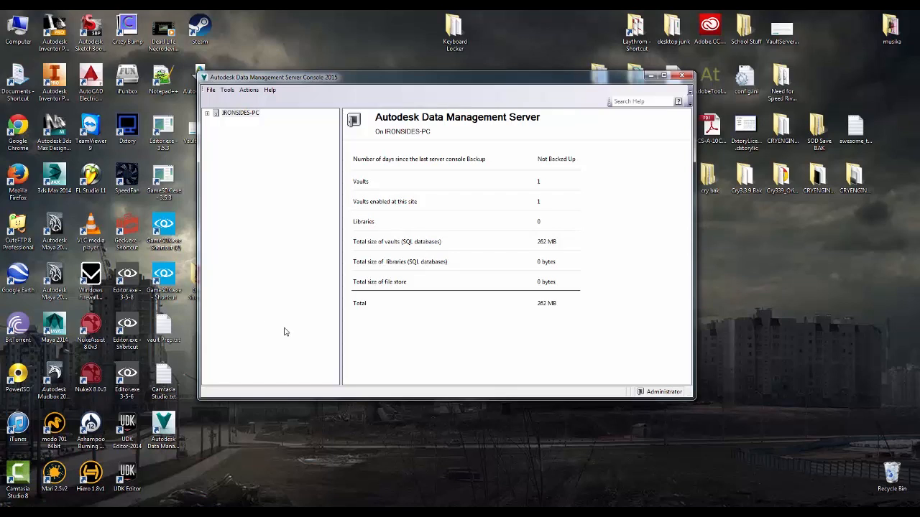
{"action": "mouse_move", "coordinate": [308, 317]}
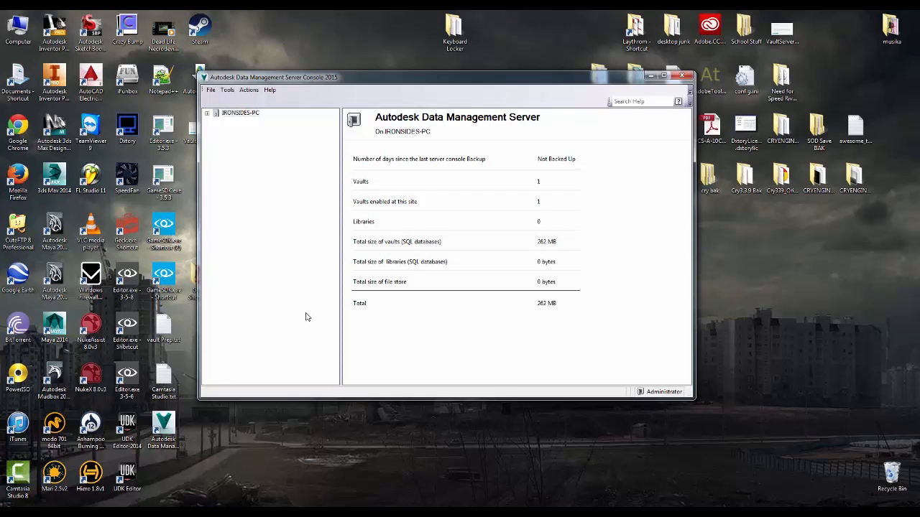
{"action": "mouse_move", "coordinate": [402, 407]}
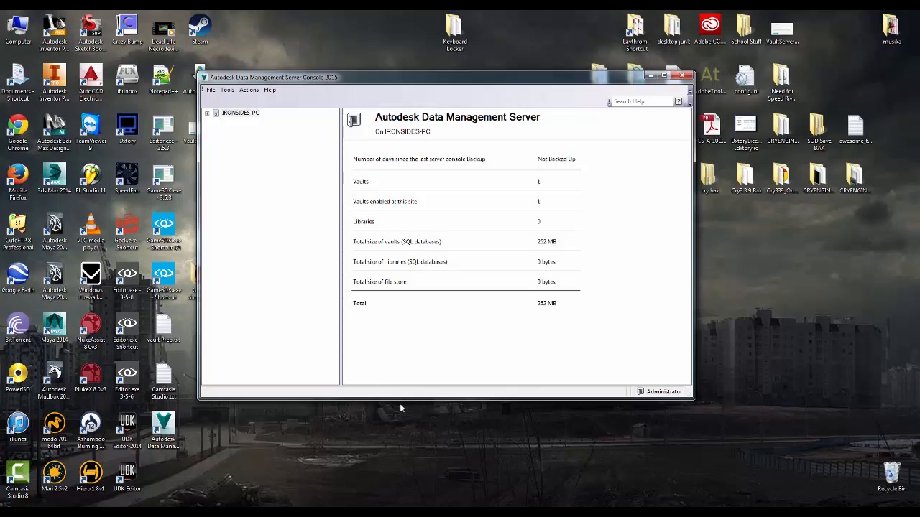
{"action": "mouse_move", "coordinate": [406, 398]}
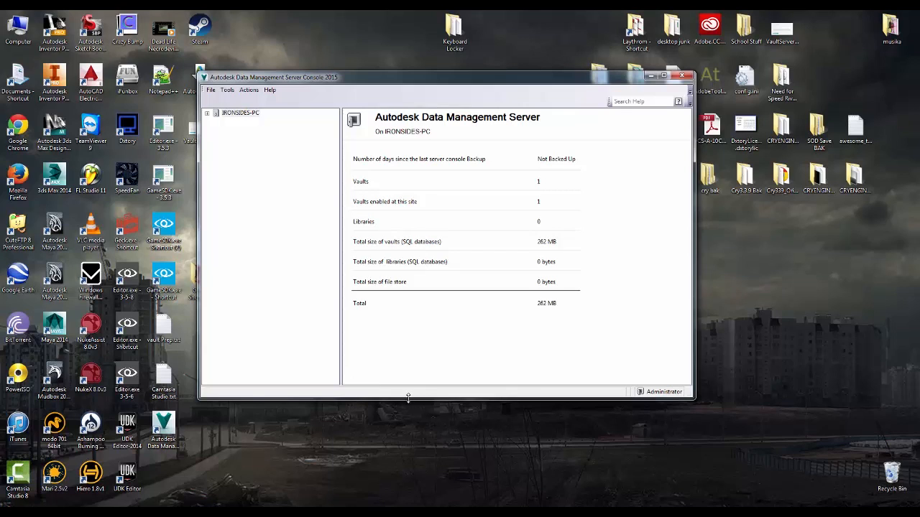
{"action": "mouse_move", "coordinate": [395, 398]}
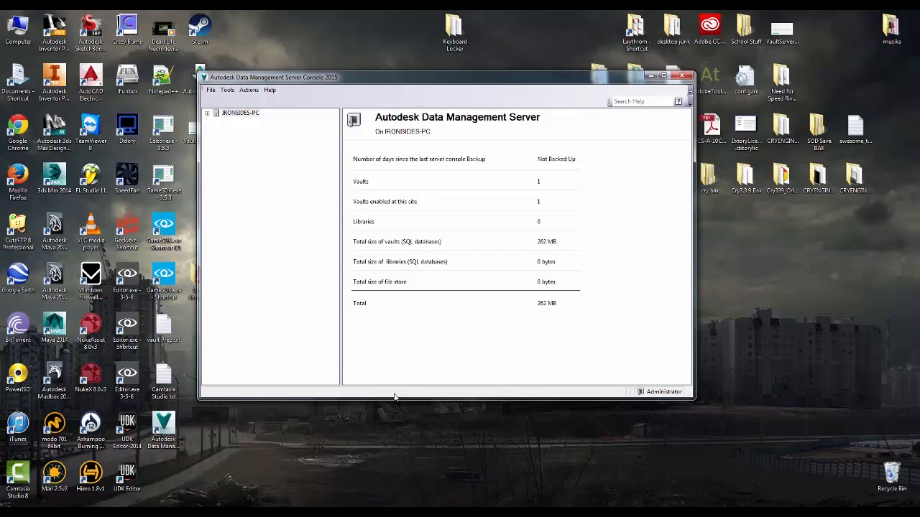
{"action": "mouse_move", "coordinate": [394, 449]}
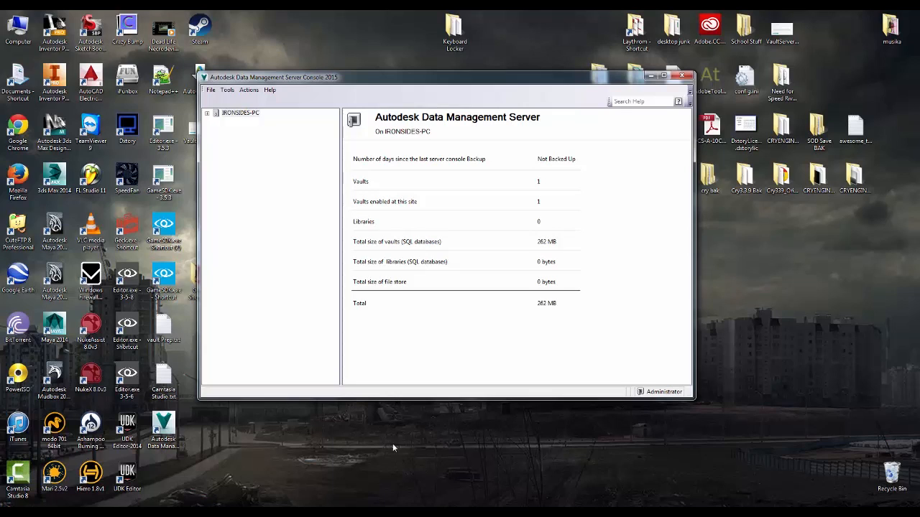
{"action": "mouse_move", "coordinate": [822, 457]}
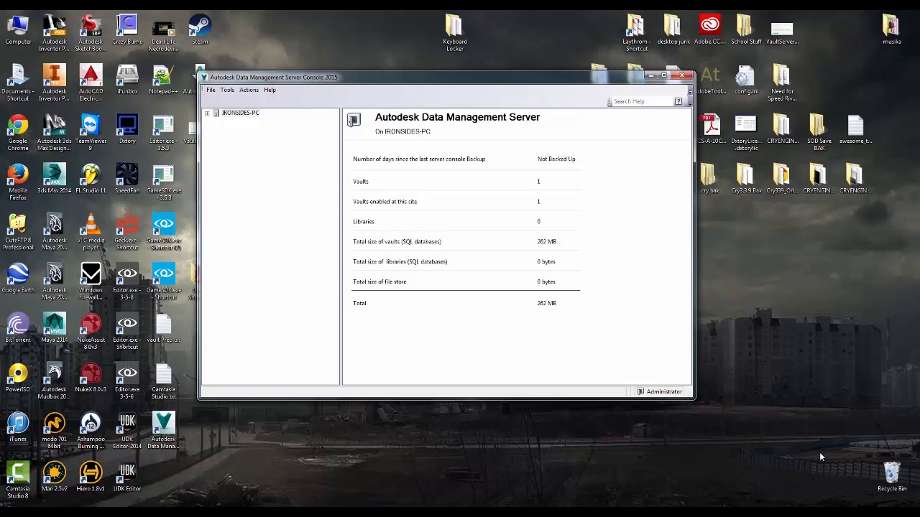
{"action": "mouse_move", "coordinate": [702, 468]}
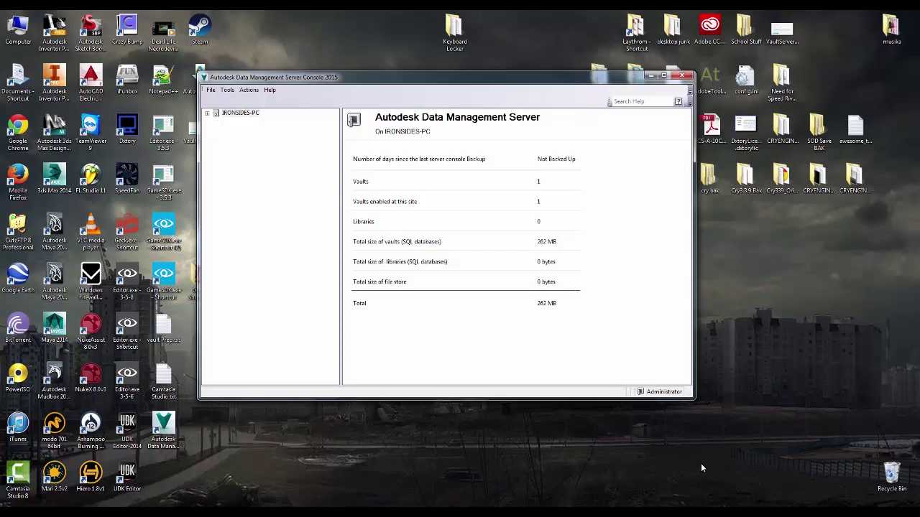